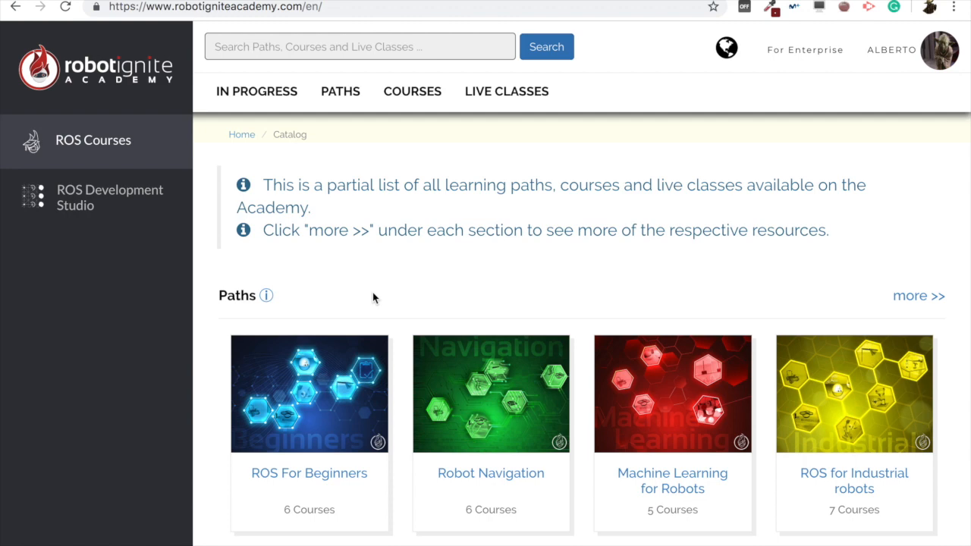
Scroll down through the Robot Ignite Academy course catalog.
scroll(down, 3)
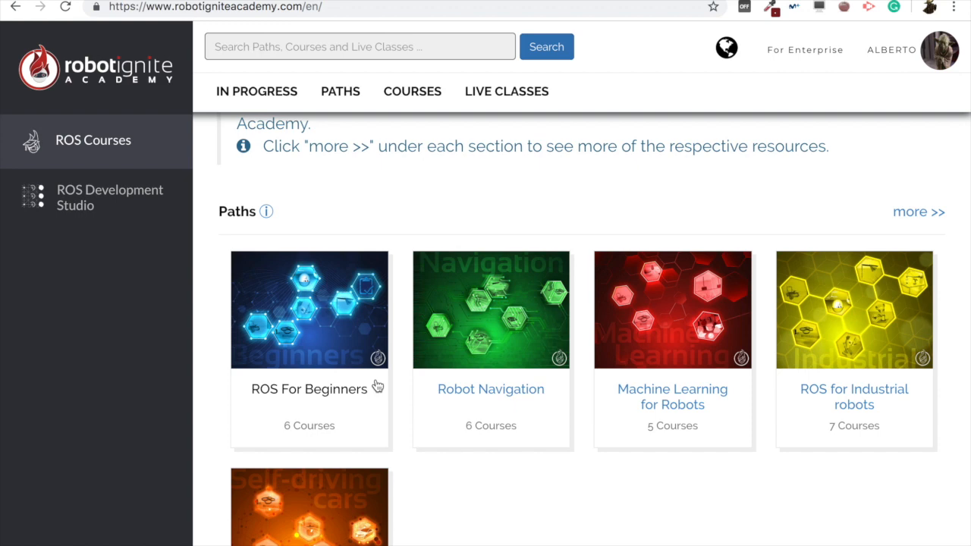
scroll(down, 3)
text(ros)
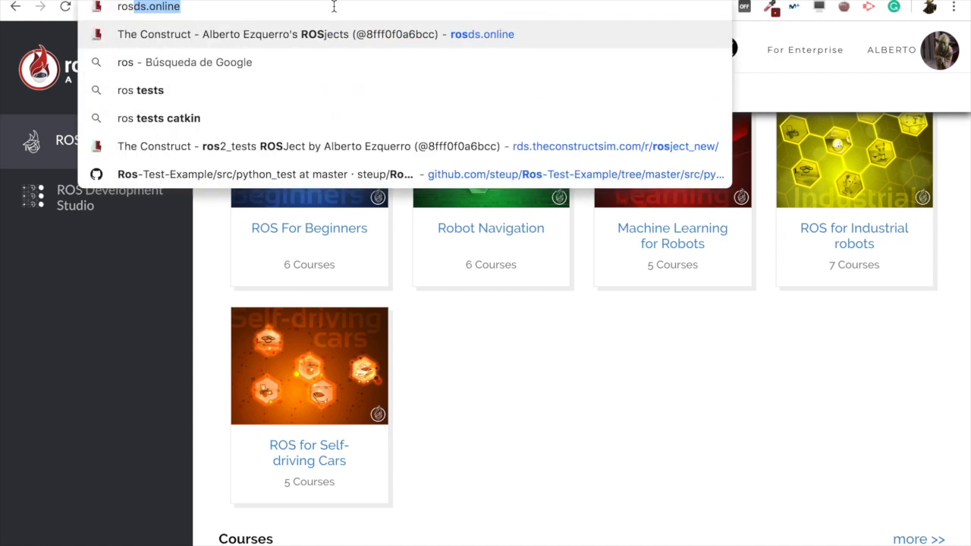
Load rosds.online and go to the My ROSjects page.
key(Return)
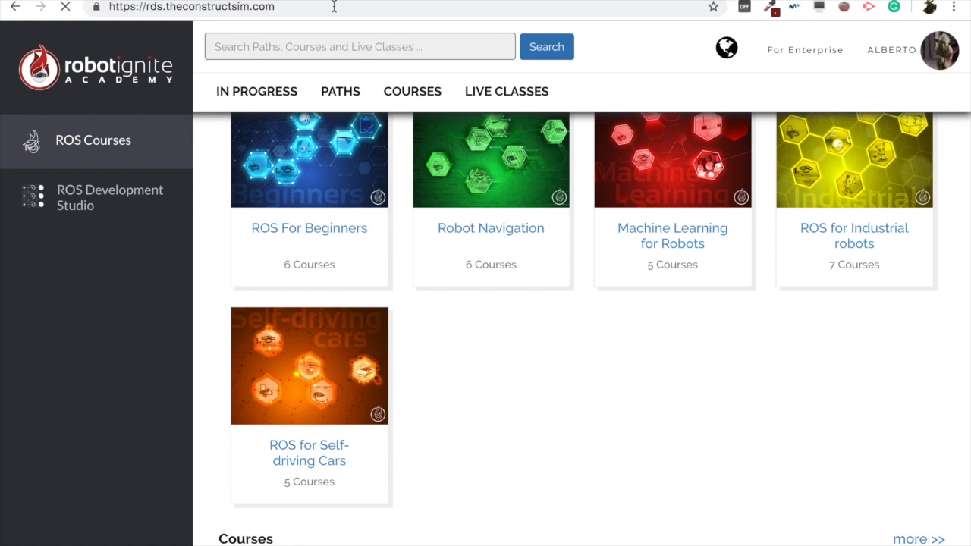
click(110, 197)
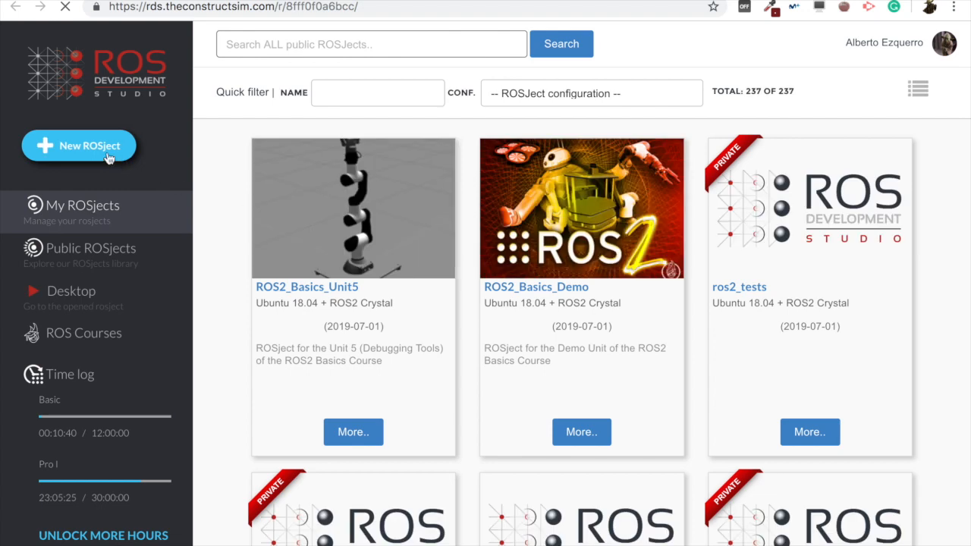
mouse_move(81, 153)
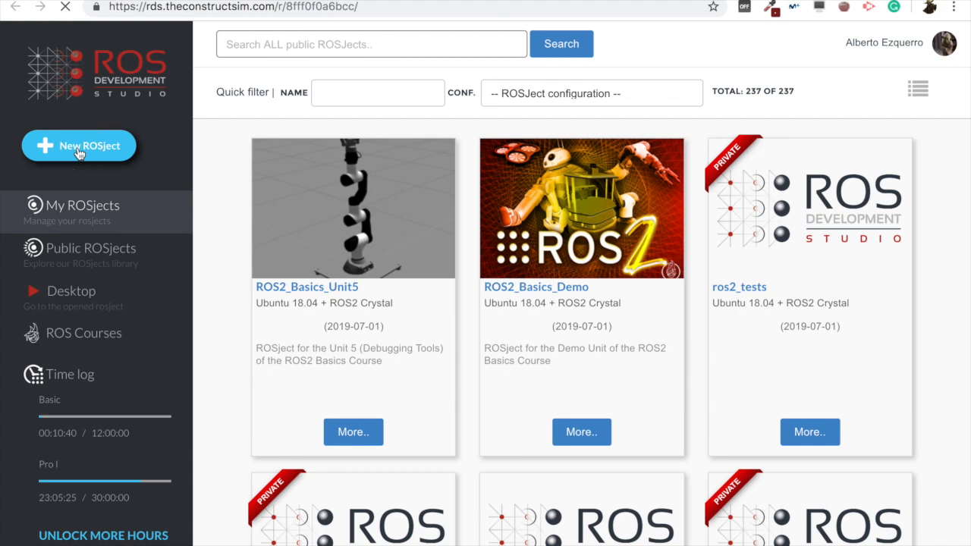
Create a new ROSject 'ros2_nodes' using Ubuntu 18.04 + ROS2 Crystal.
click(79, 145)
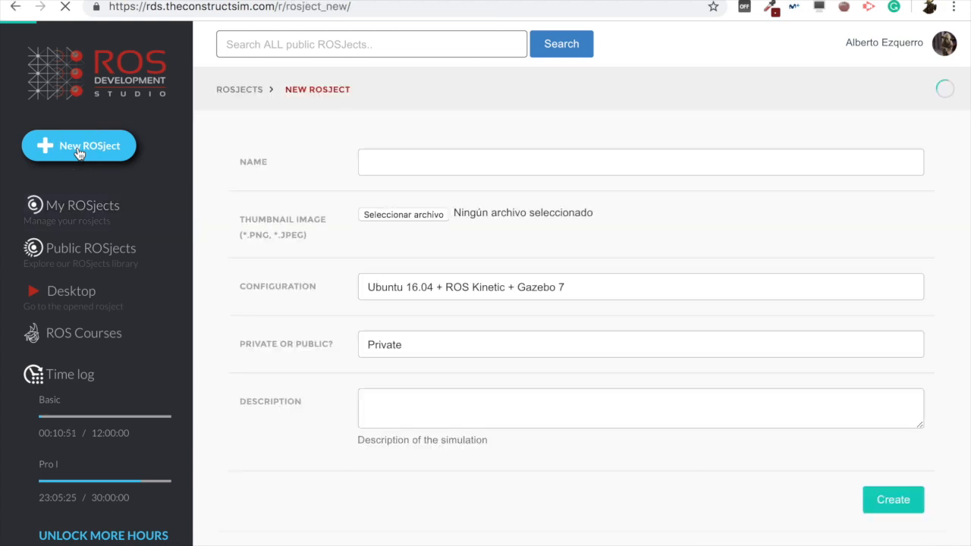
text(r)
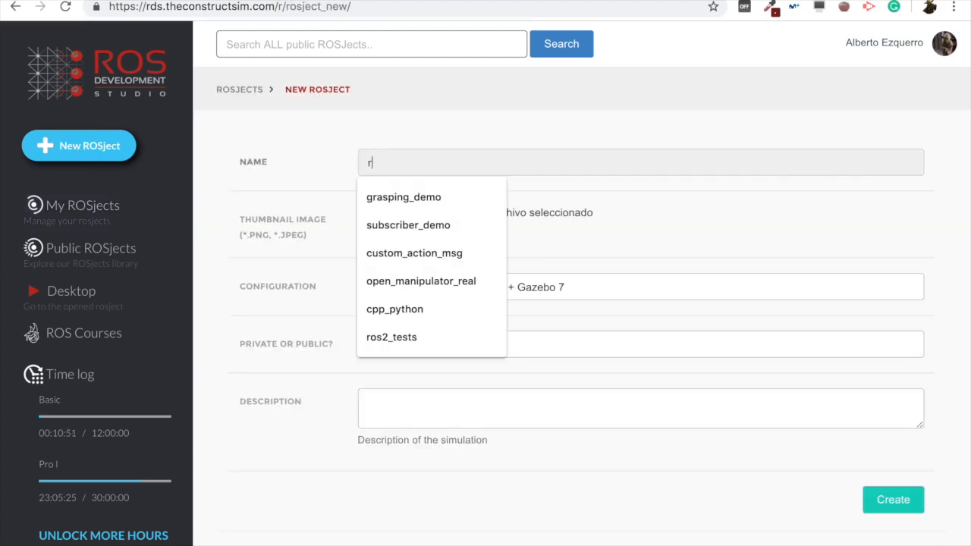
text(os2_)
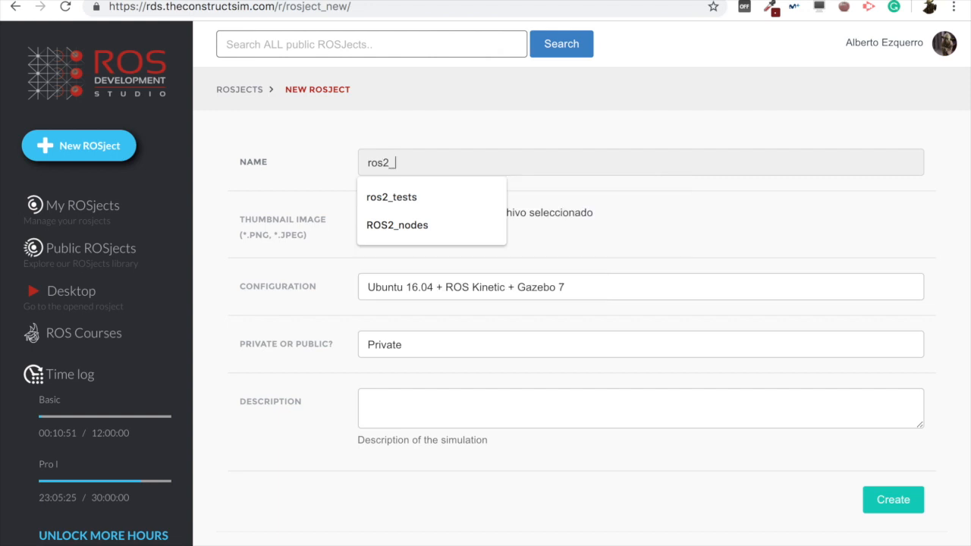
click(396, 225)
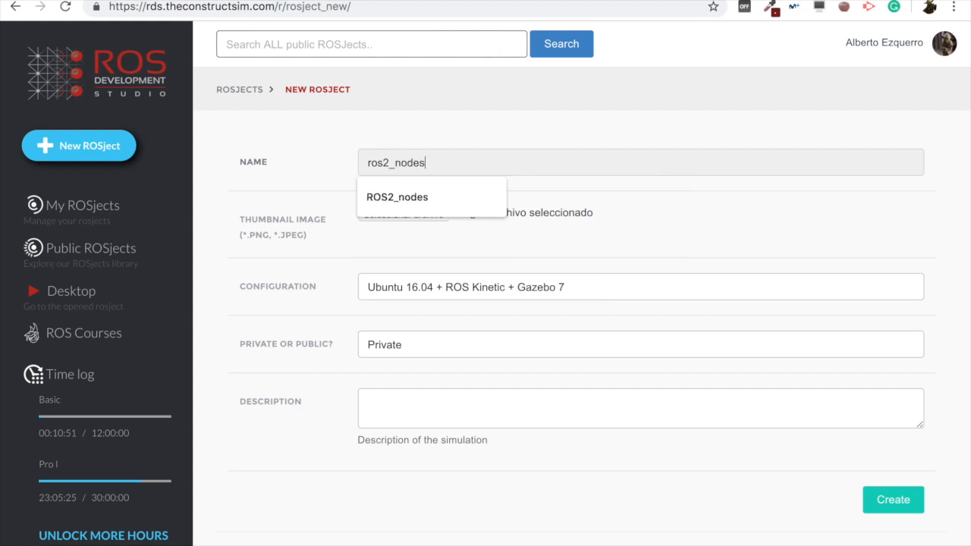
click(508, 122)
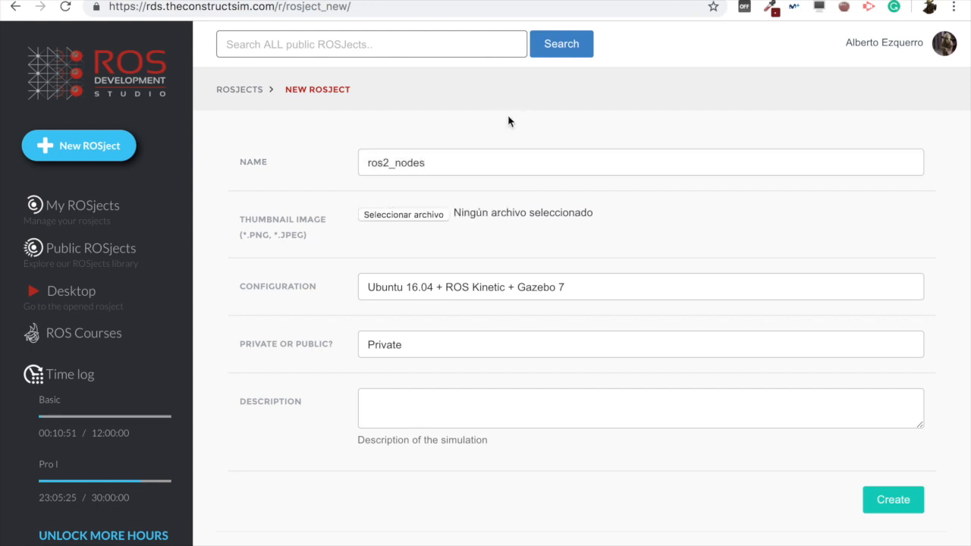
mouse_move(407, 292)
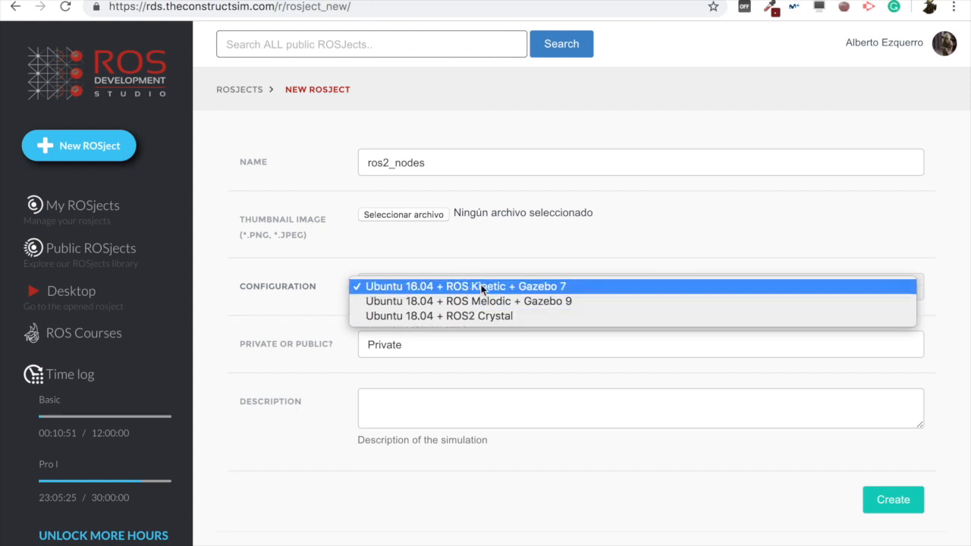
mouse_move(478, 316)
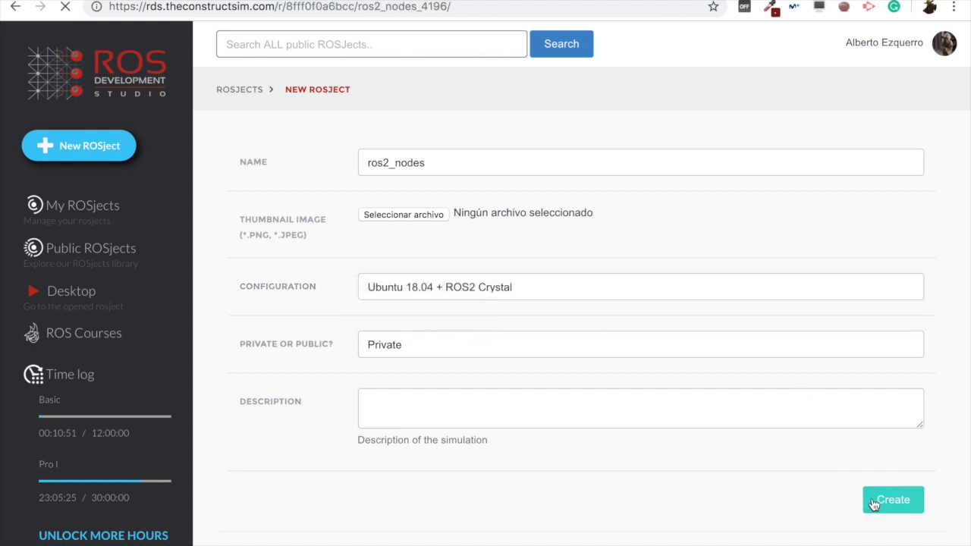
click(893, 499)
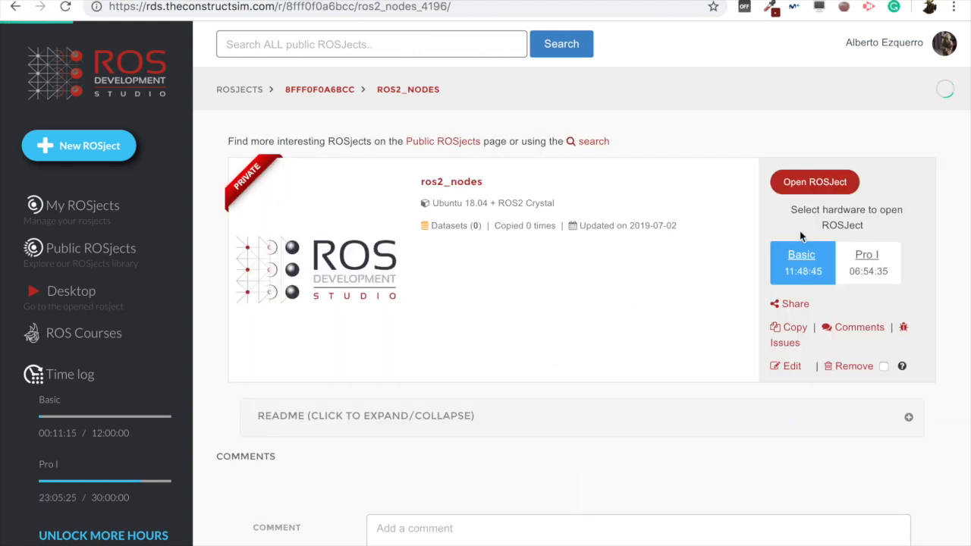
Open ros2_nodes, restore the previous workspace, and close the Jupyter Notebook window.
click(814, 182)
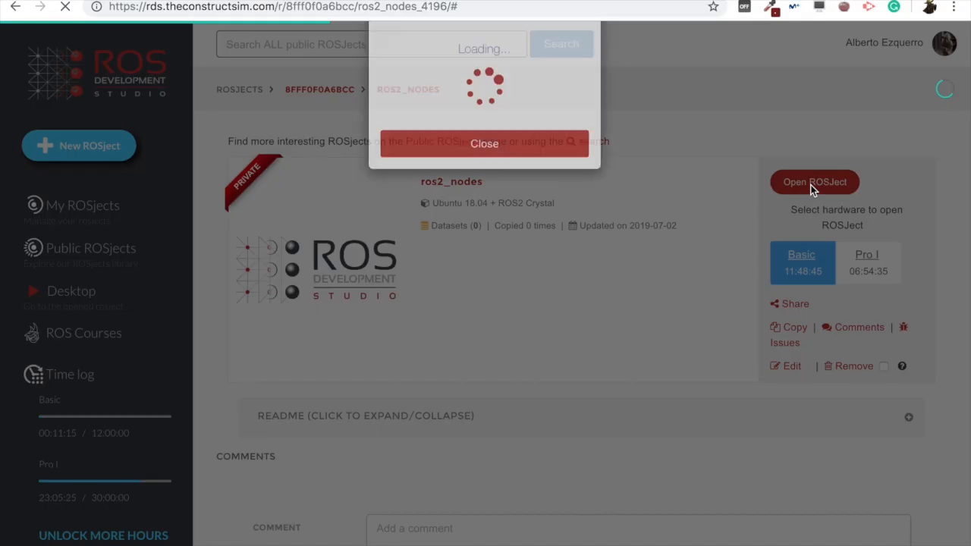
click(814, 181)
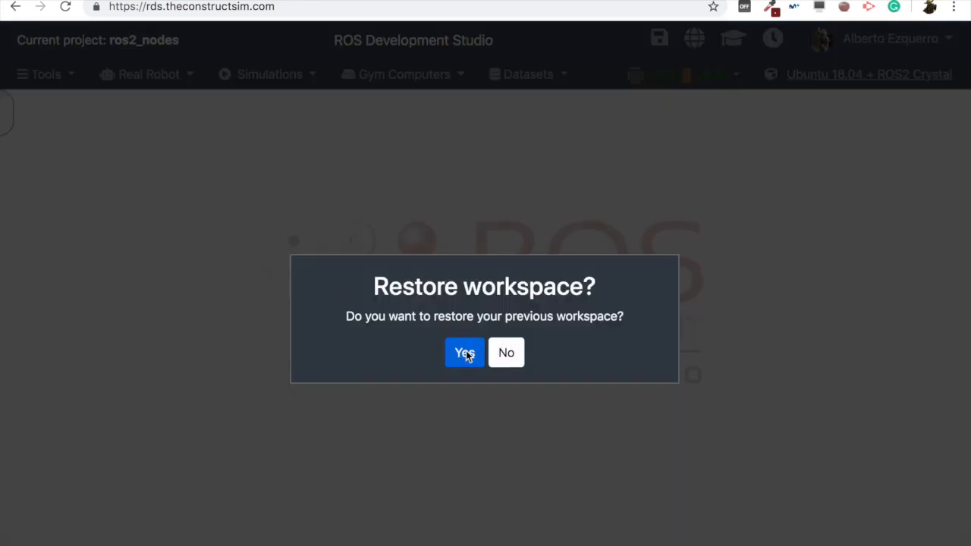
click(464, 352)
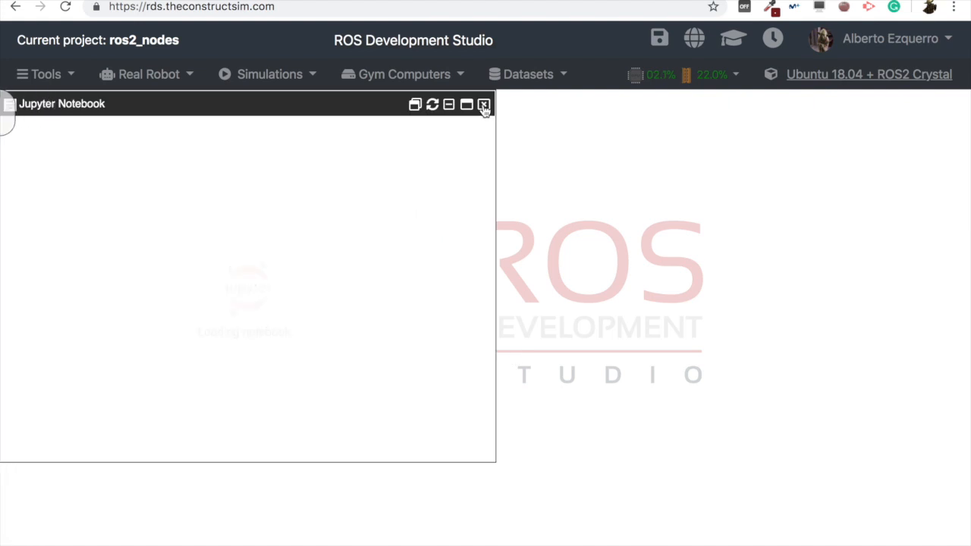
click(484, 104)
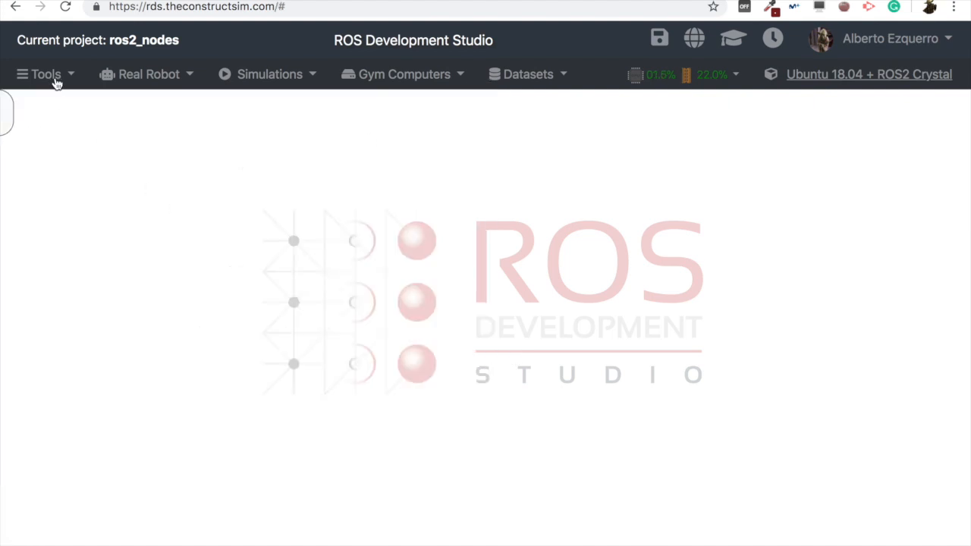
Open a shell and the IDE, browse ros2_ws and catkin_ws, then close the IDE.
click(45, 74)
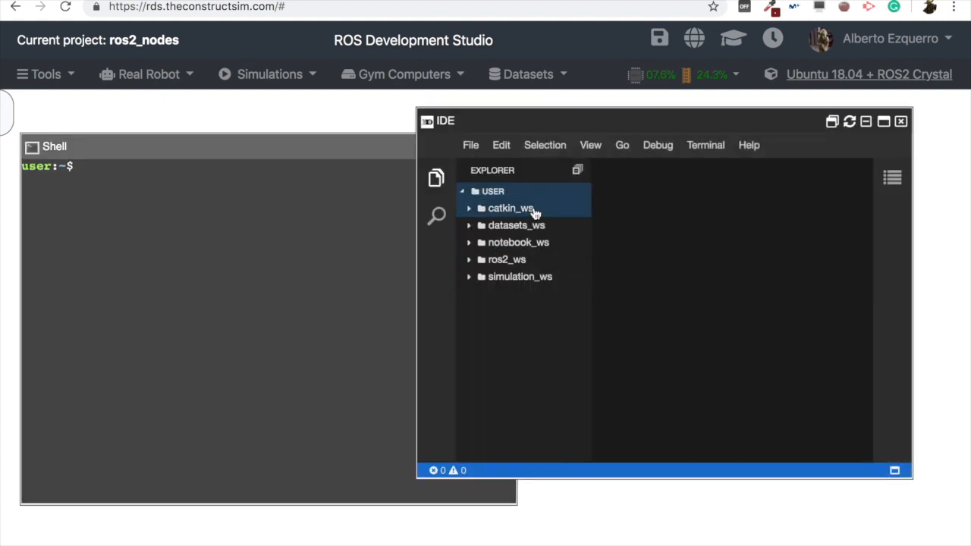
click(506, 259)
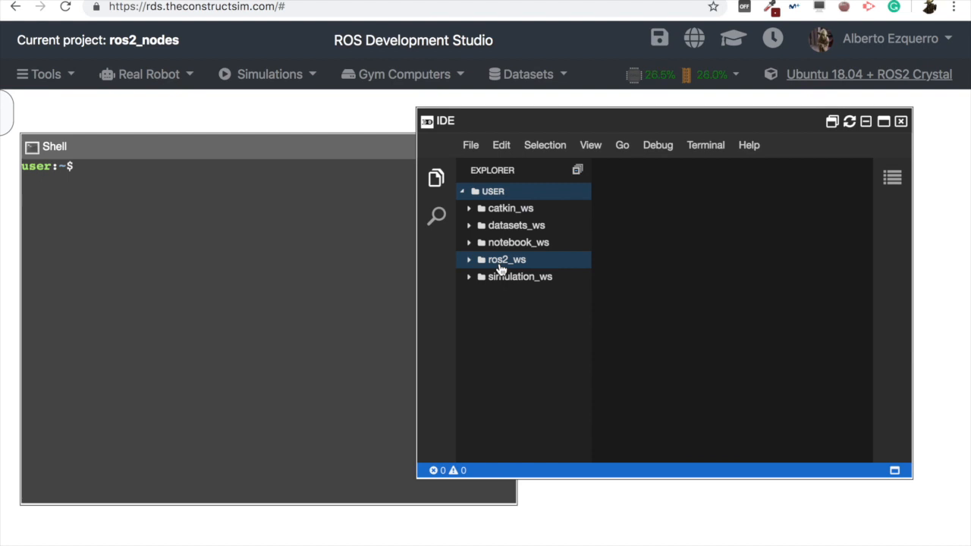
mouse_move(506, 260)
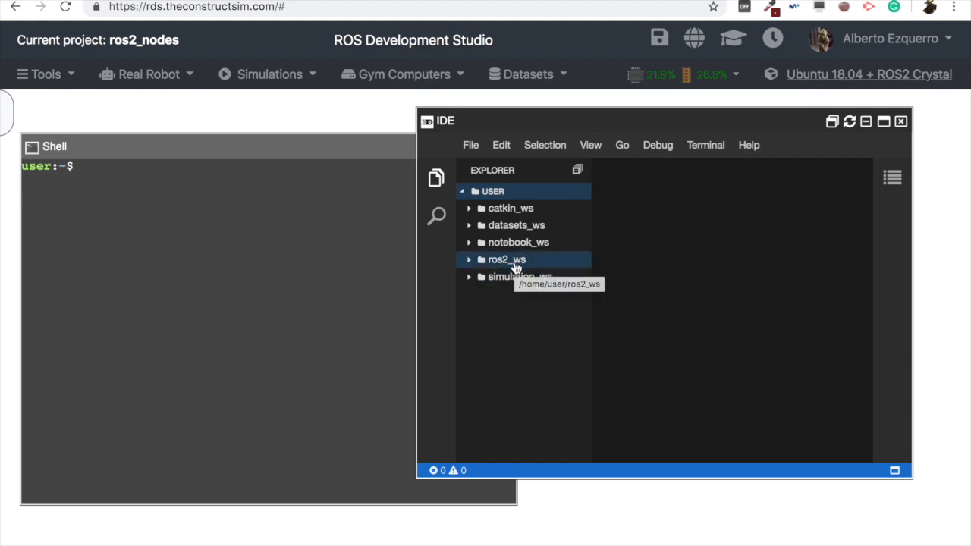
mouse_move(508, 261)
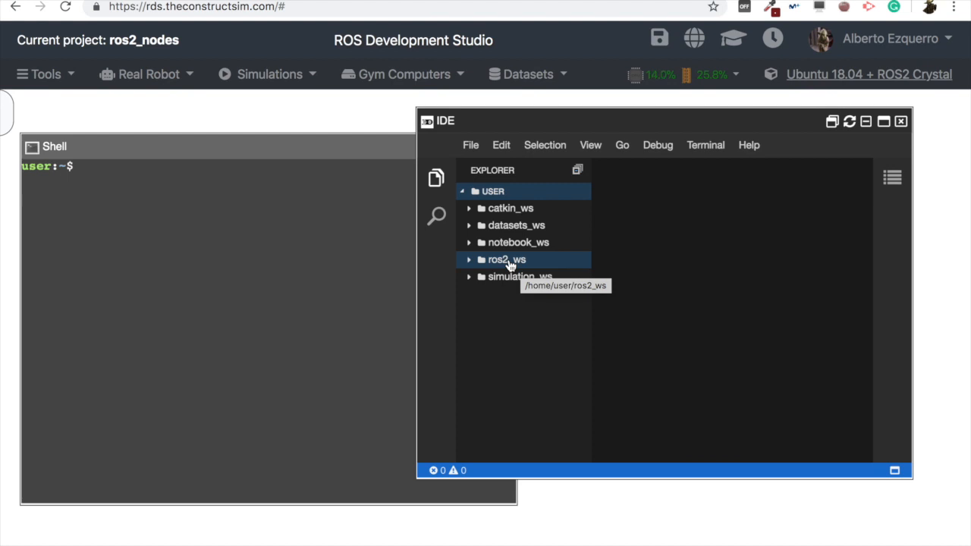
click(509, 208)
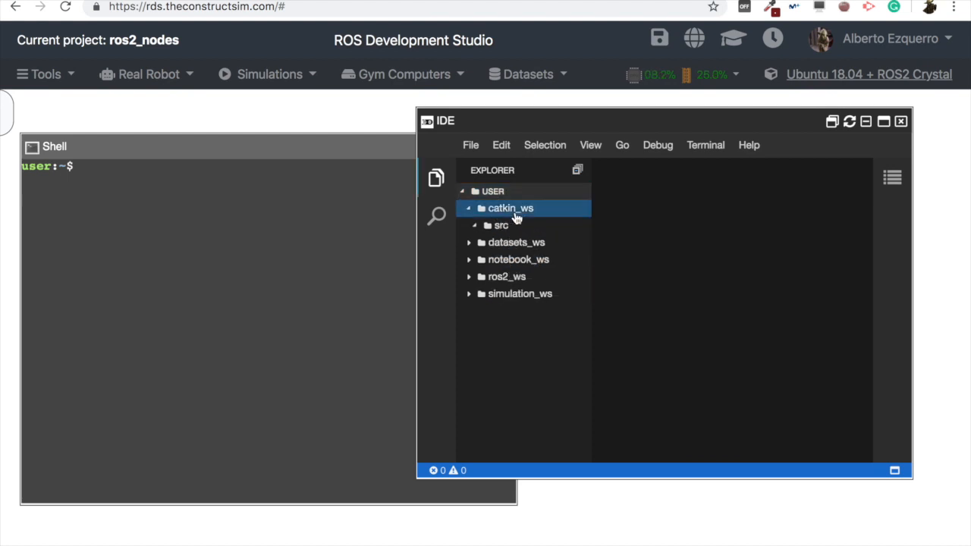
click(501, 225)
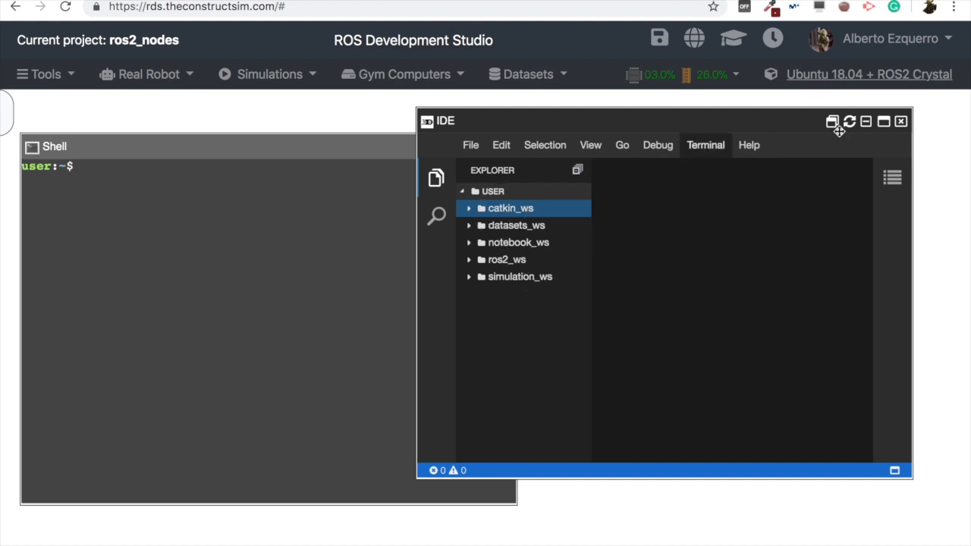
click(900, 121)
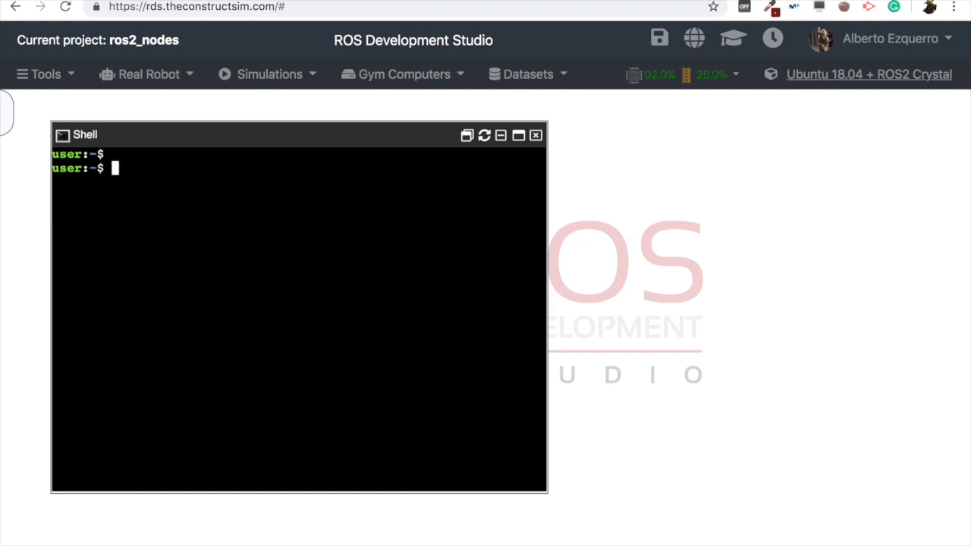
Source /opt/ros/crystal/setup.bash in the shell.
text(s)
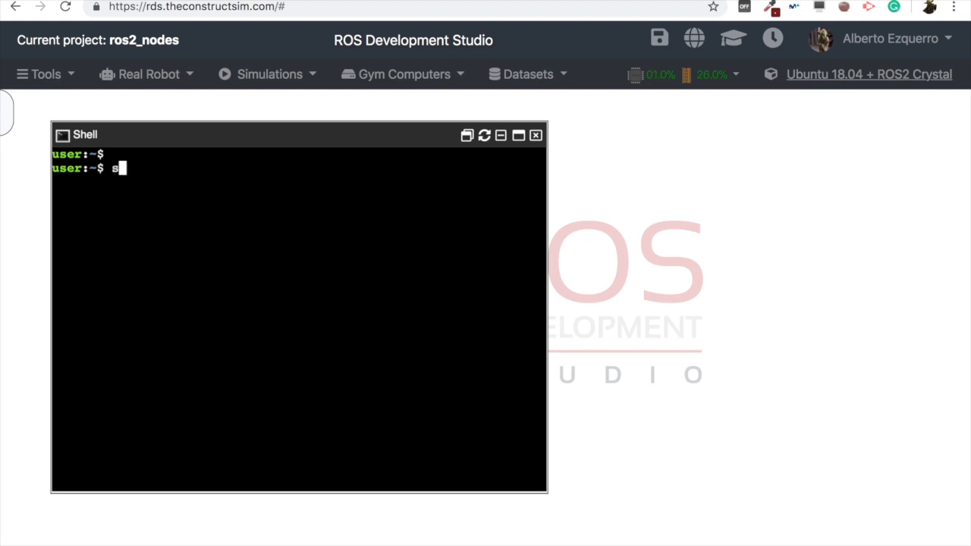
text(ource /)
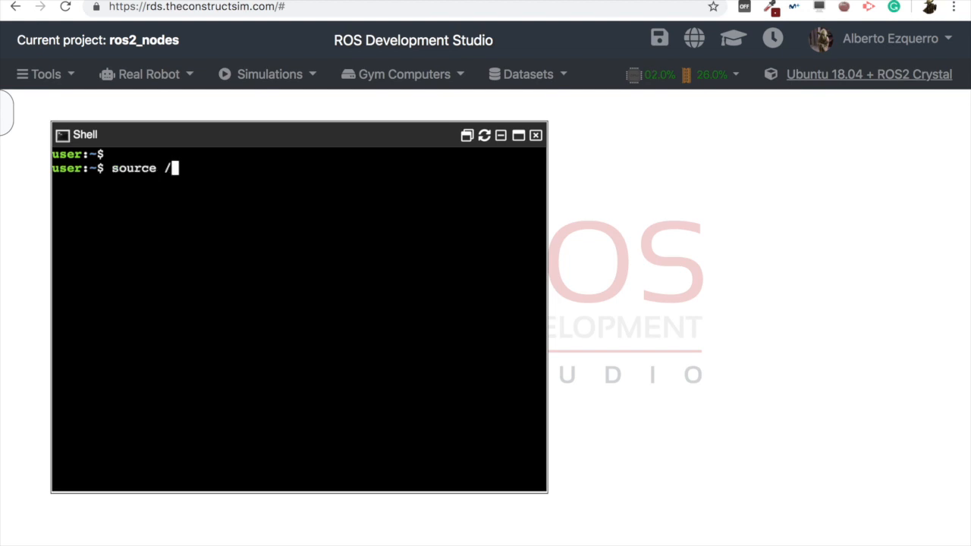
text(opt/ros/crystal/)
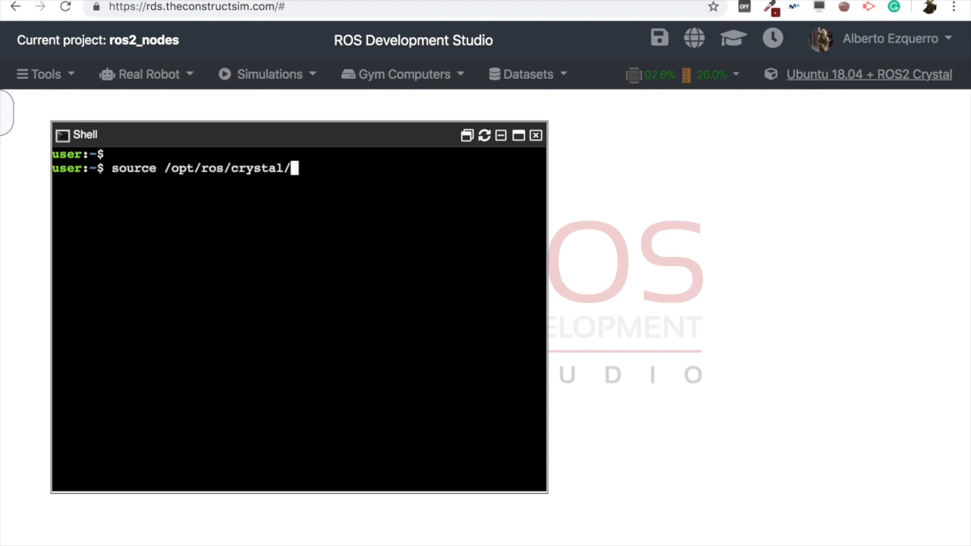
text(setup.b)
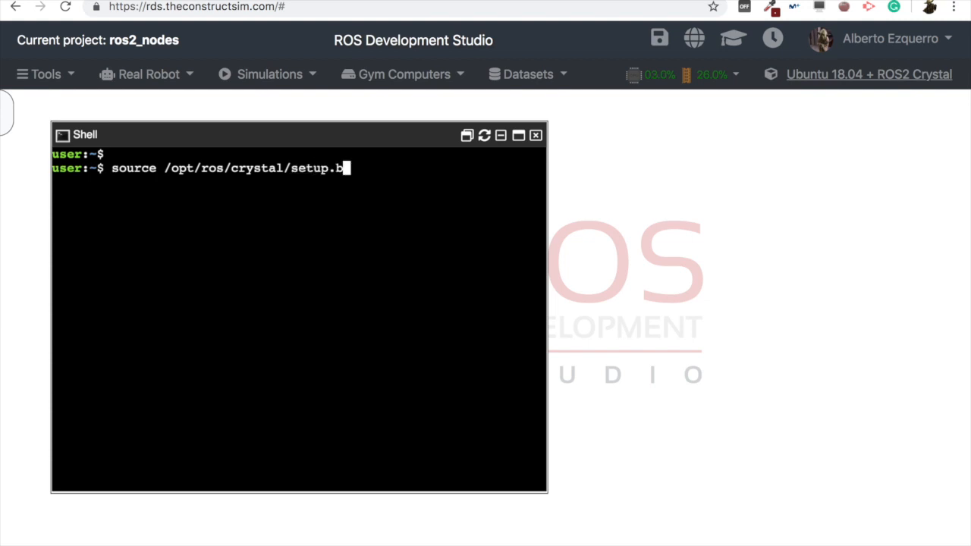
text(ash)
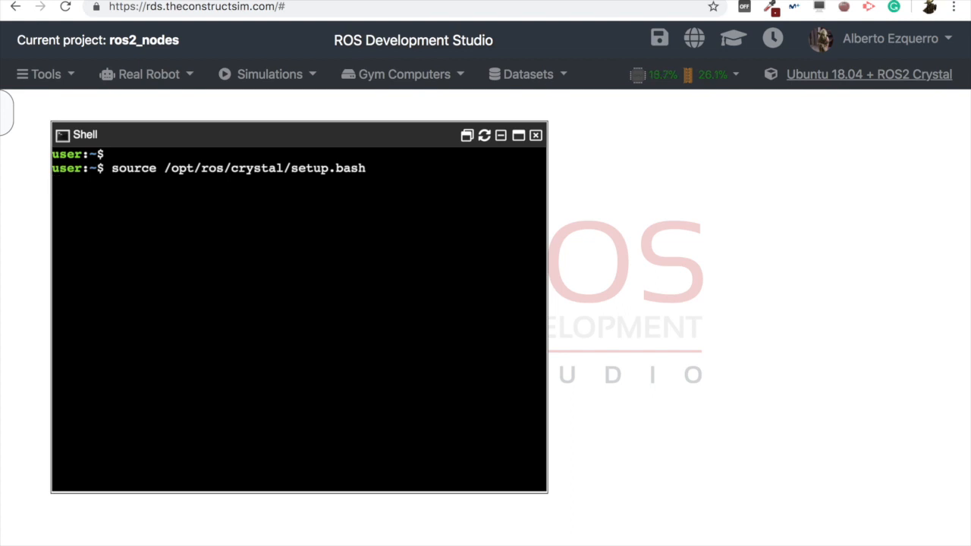
key(Return)
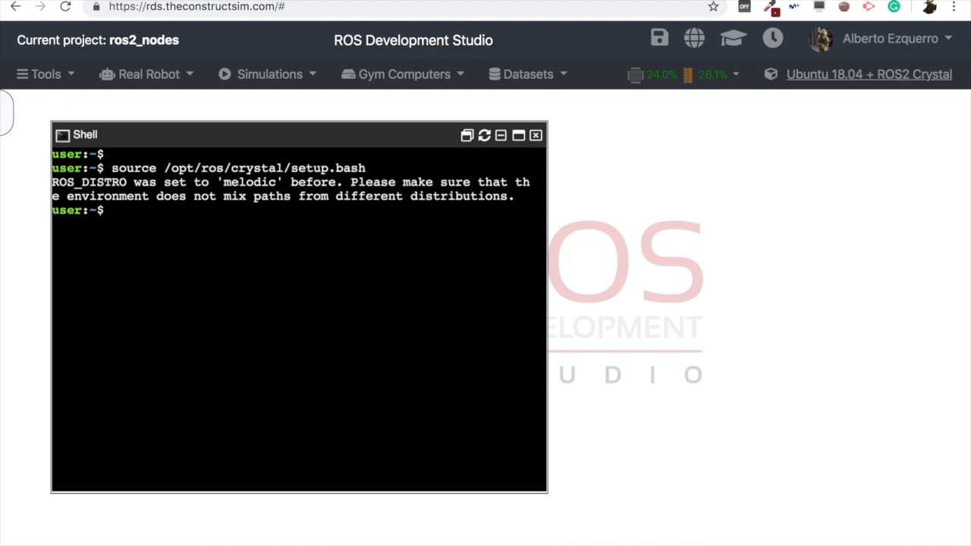
Start typing source /opt/ros/melodic/setup.bash without running it.
text(source)
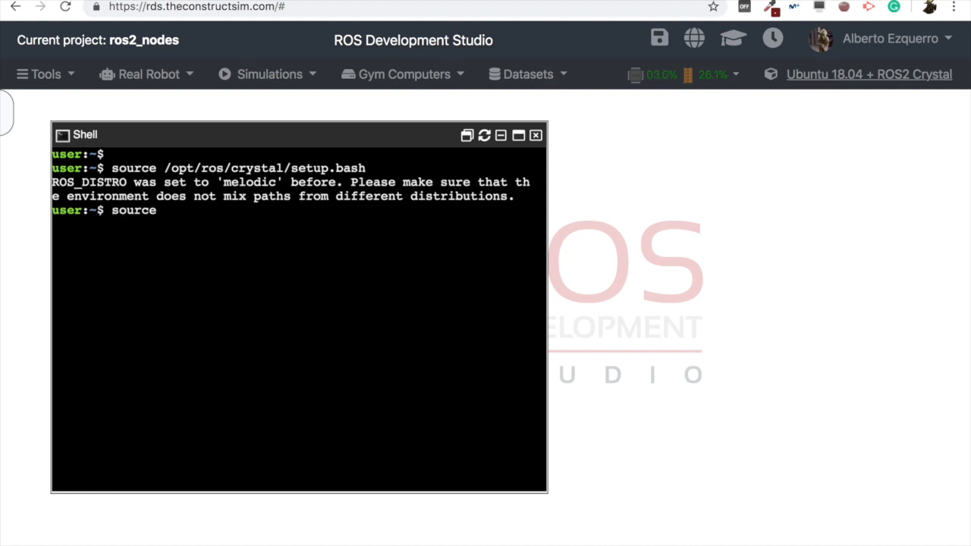
text(/opt/ros/melodic/)
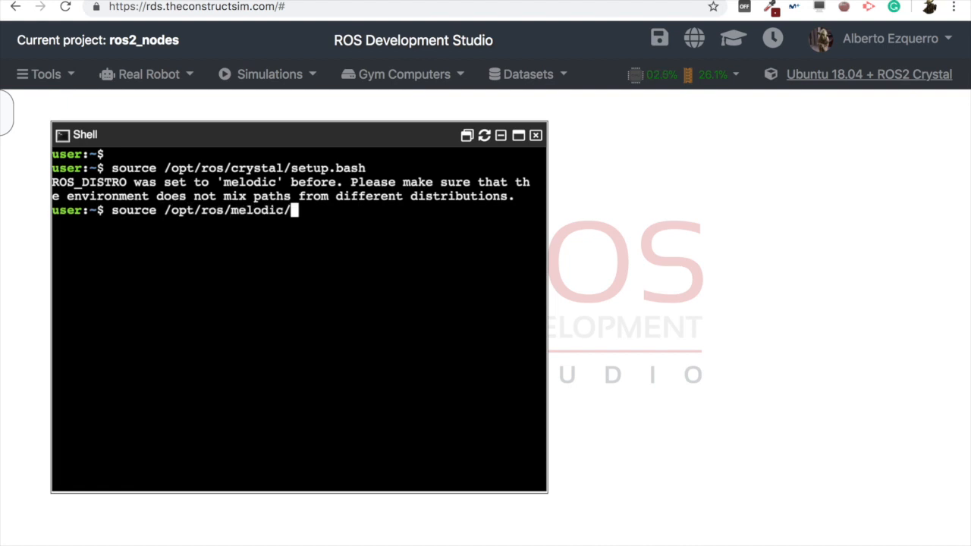
text(setup.bash ^C)
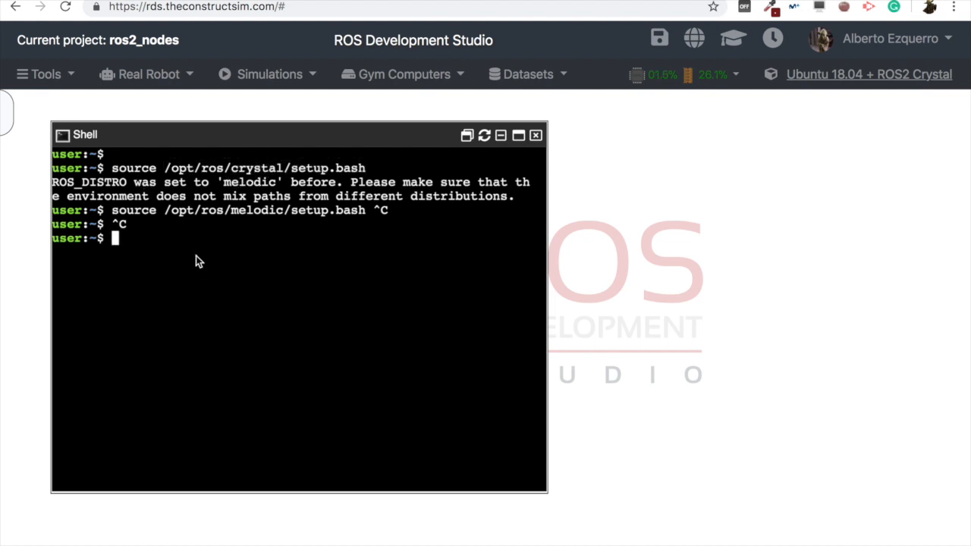
Type the 'ros2 run <package_name> <node>' template in the shell, then cancel with Ctrl+C.
text(ros)
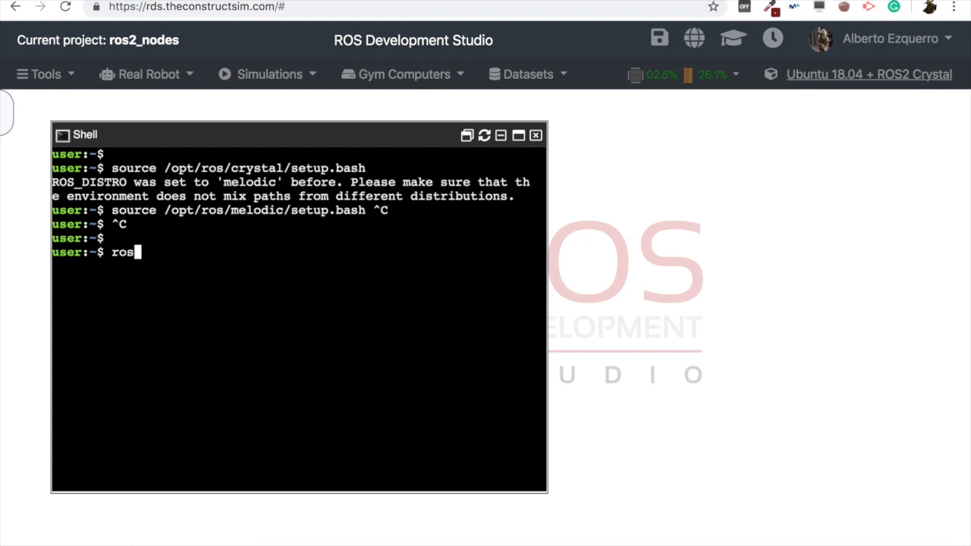
text(2)
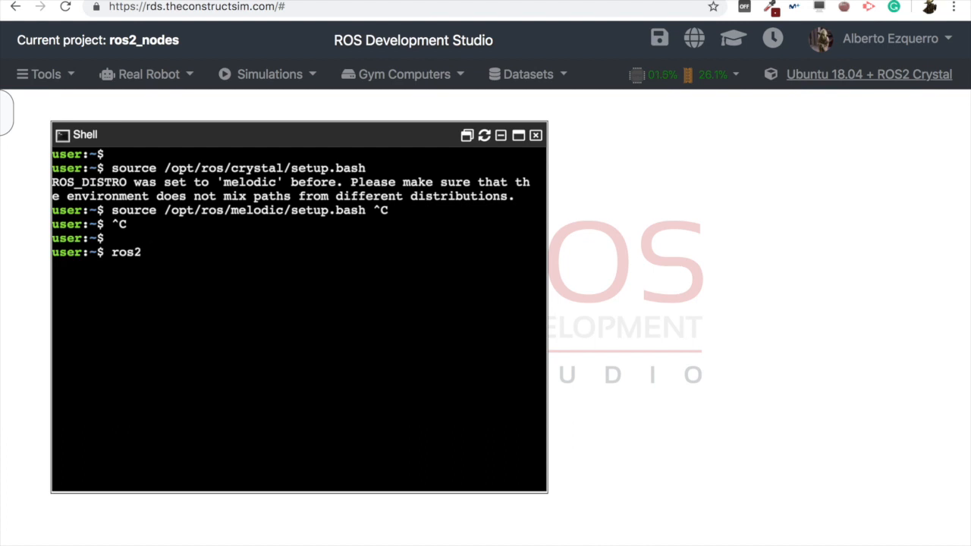
text(run)
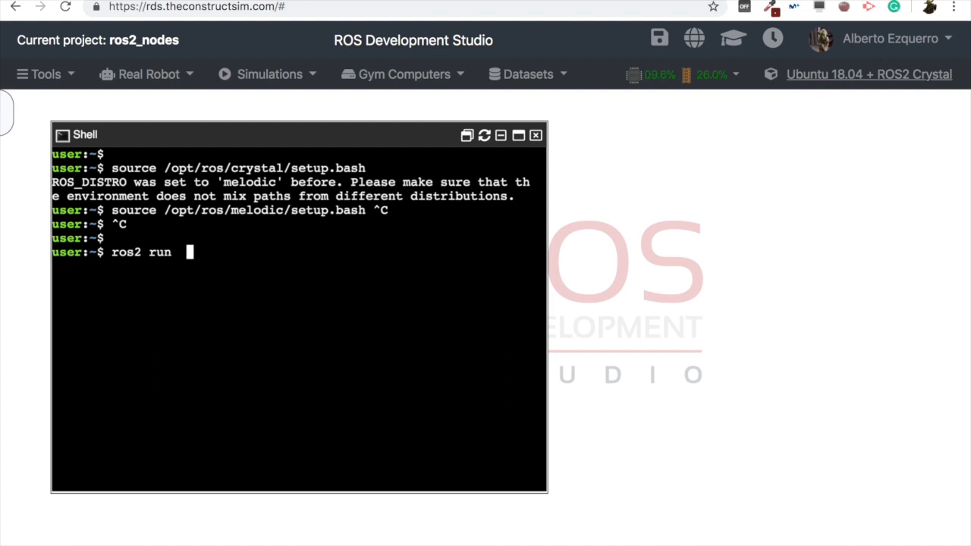
text(<)
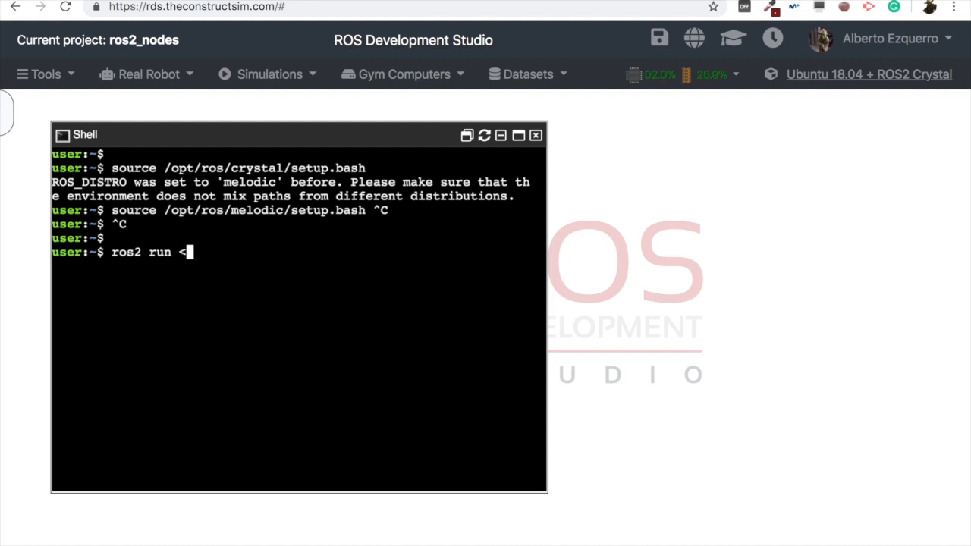
text(package>)
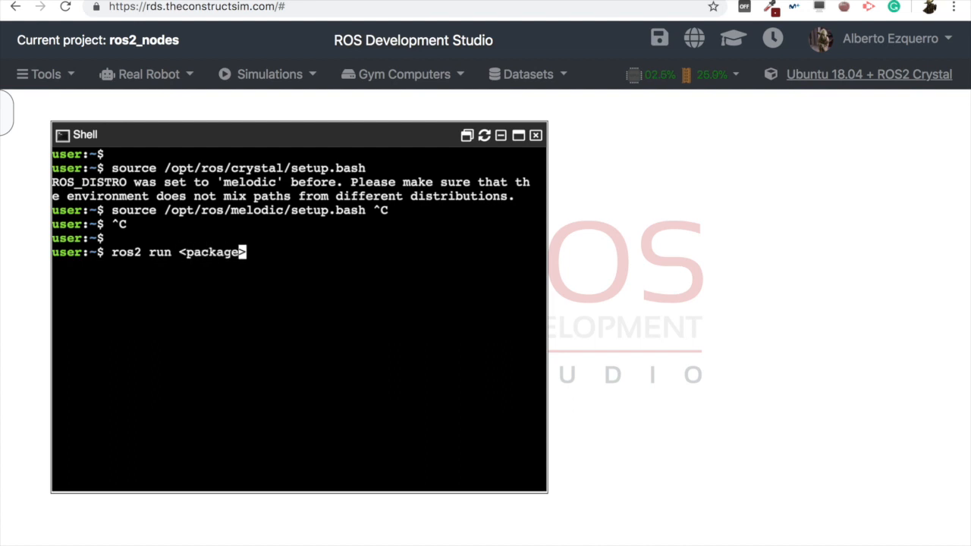
text(_name)
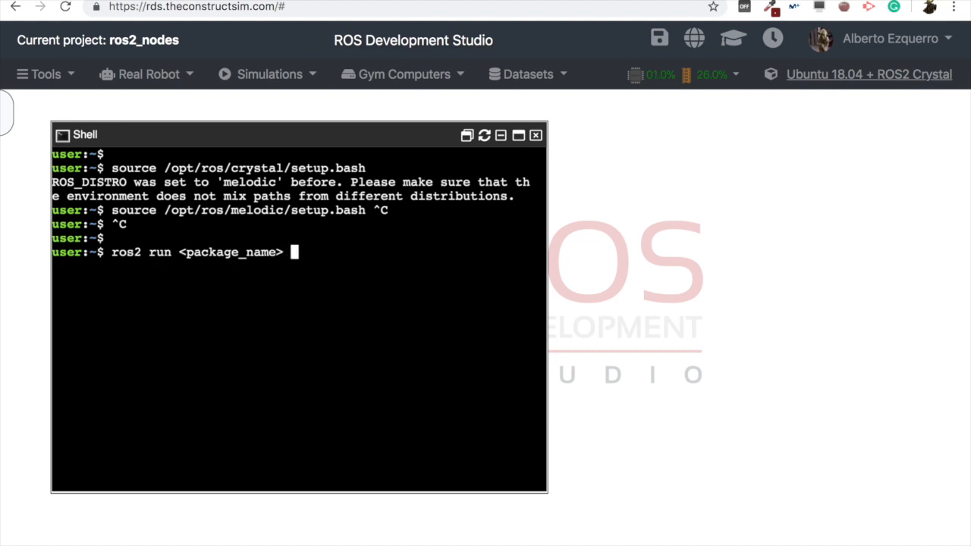
text(<node)
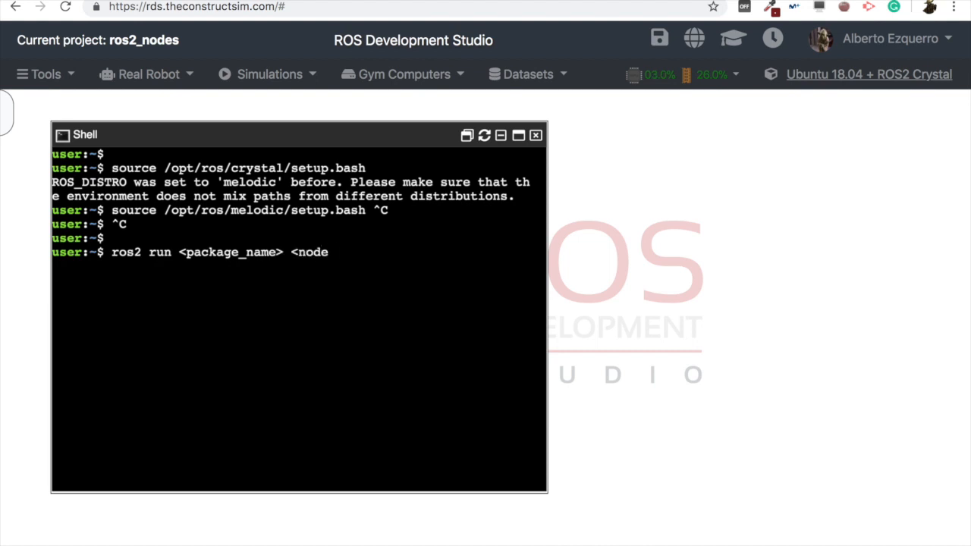
text(exec)
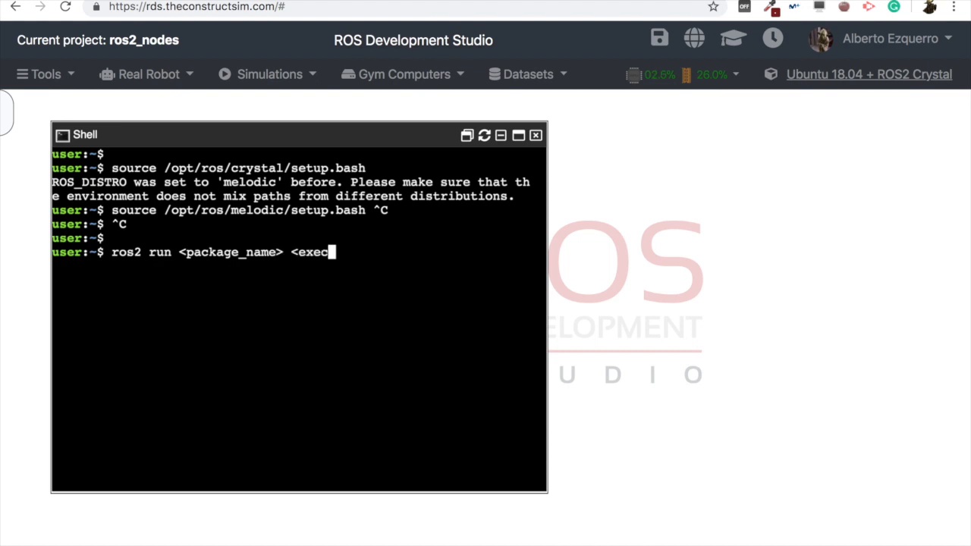
text(node>)
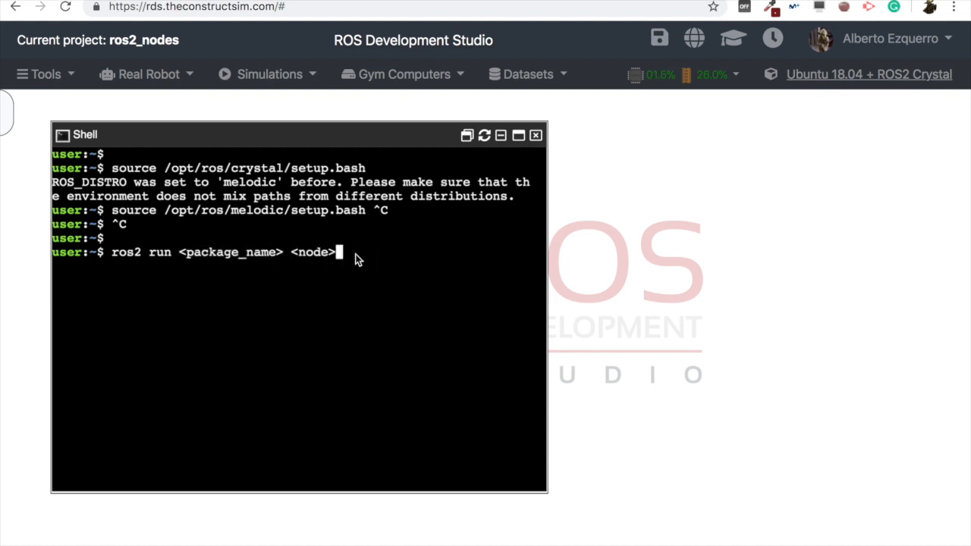
text(c)
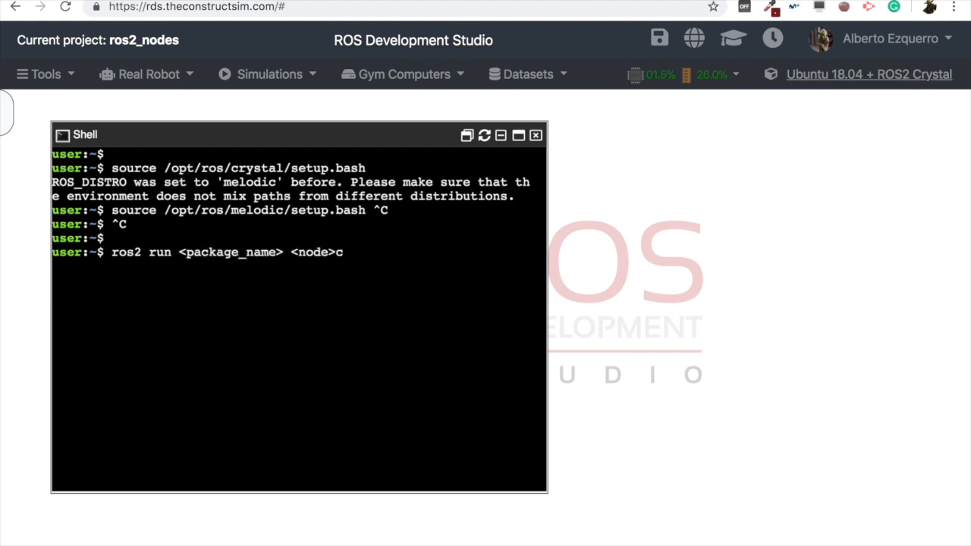
key(ctrl+c)
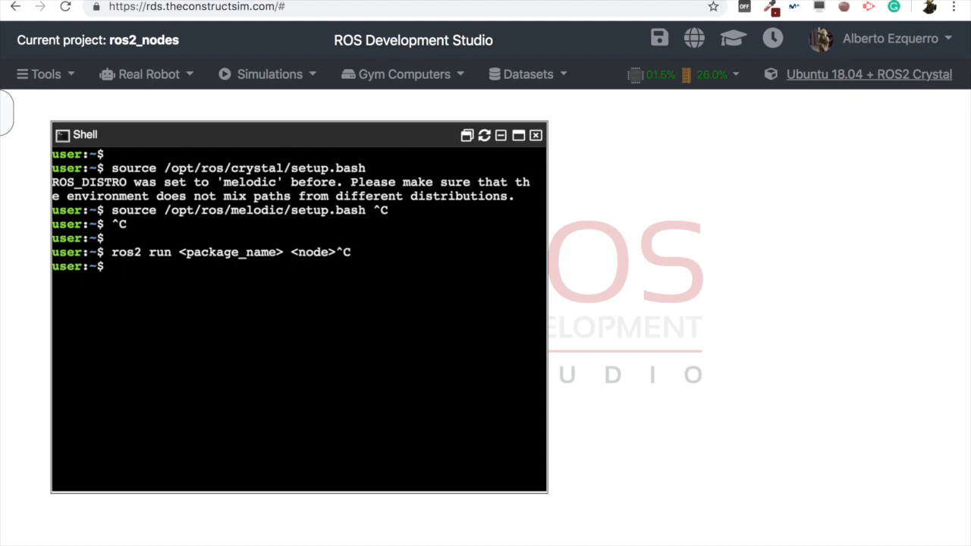
Run ros2 pkg list in the shell.
text(r:~$)
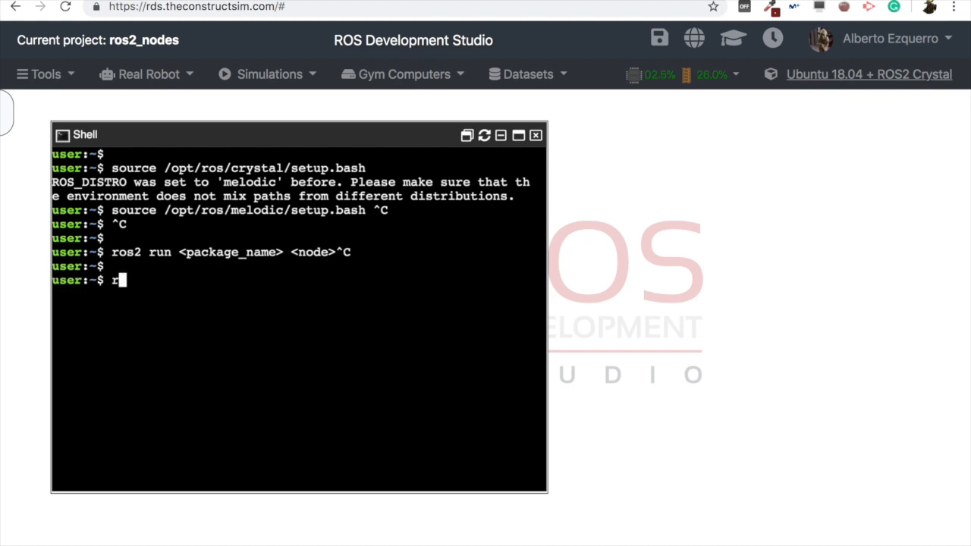
text(ros2 pkg li)
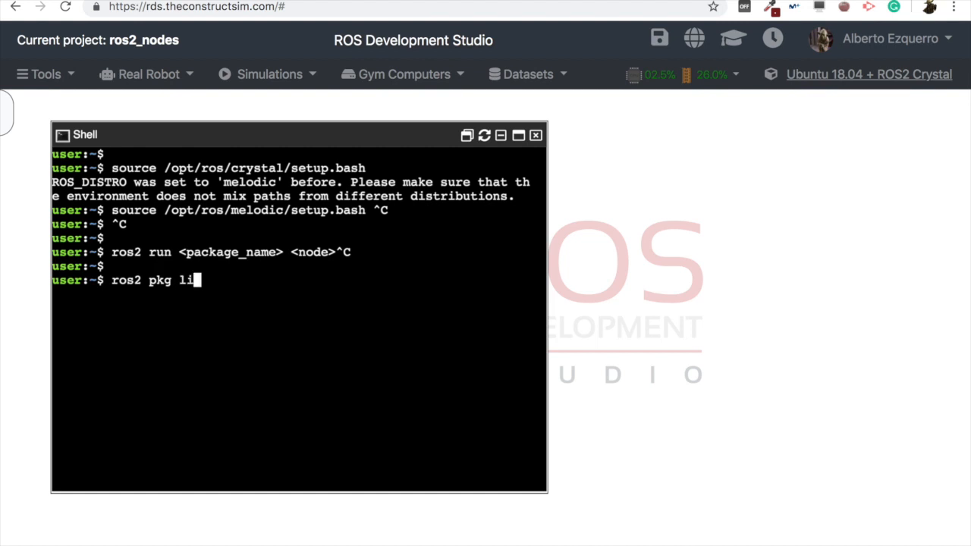
text(st)
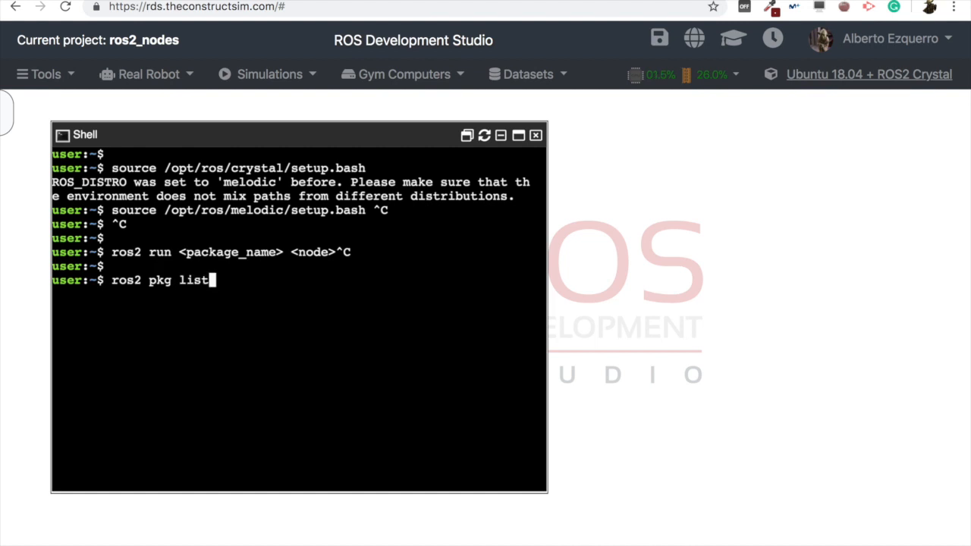
key(Return)
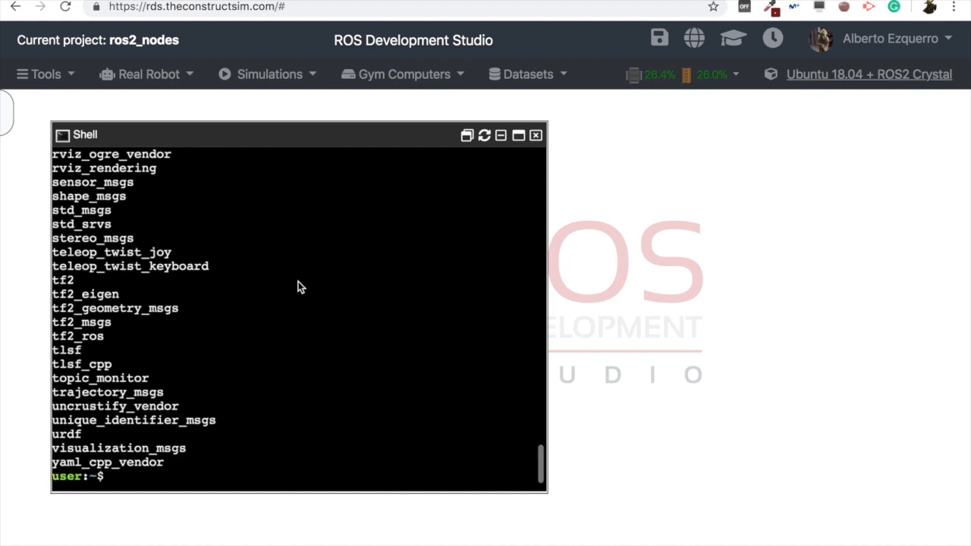
Scroll the package list output to find the examples_rclcpp minimal publisher and subscriber.
scroll(up, 3)
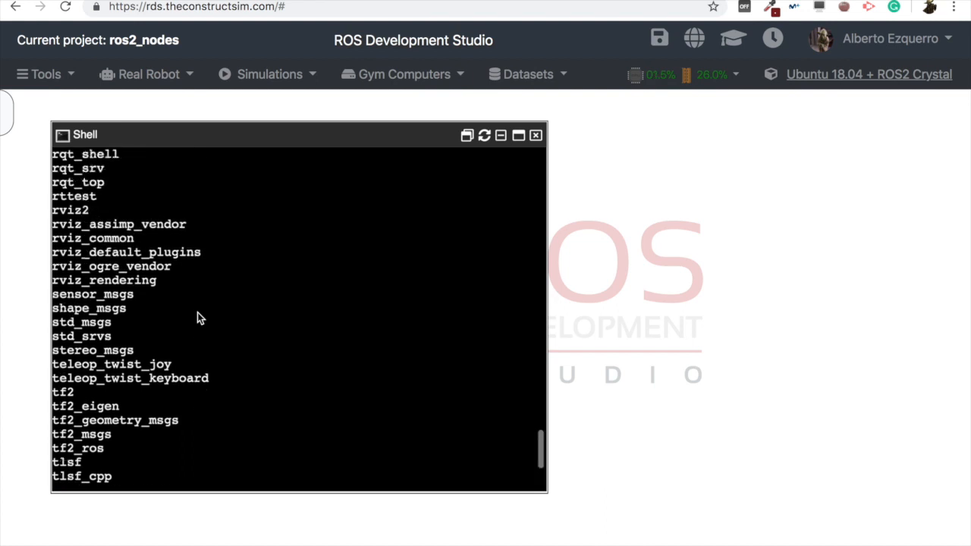
scroll(up, 3)
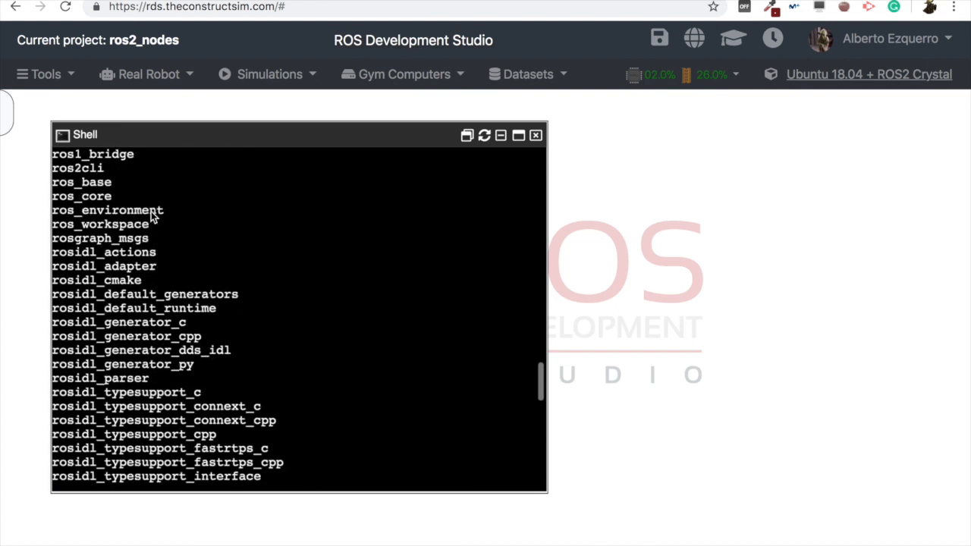
scroll(down, 3)
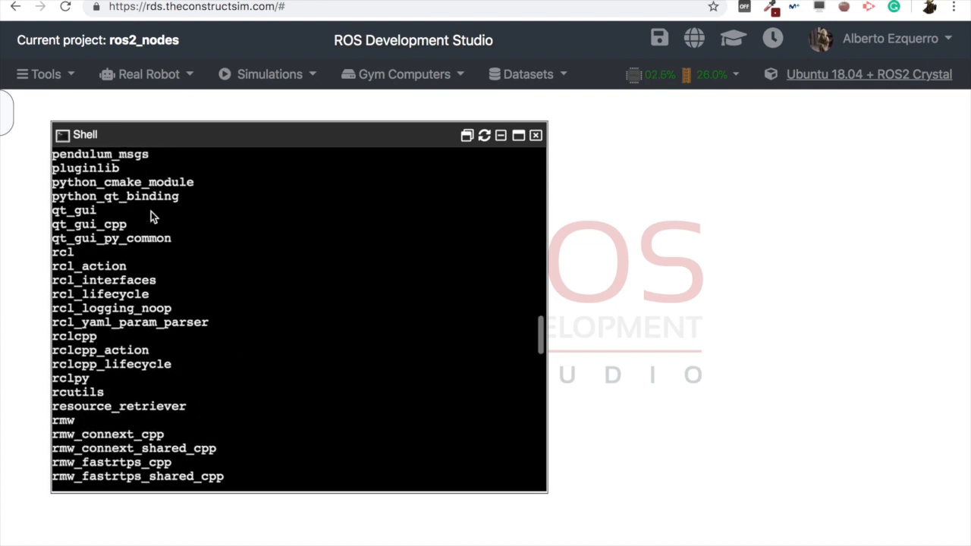
scroll(up, 3)
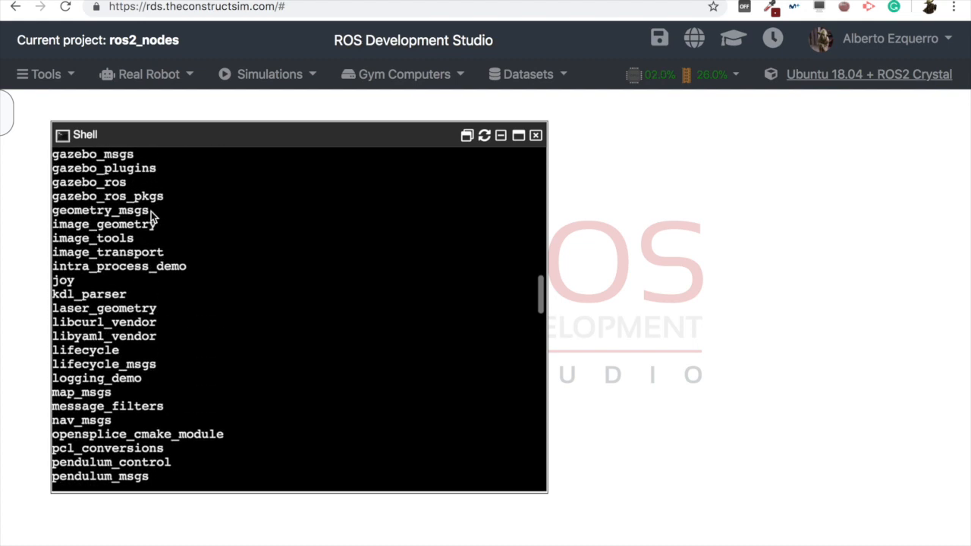
scroll(up, 3)
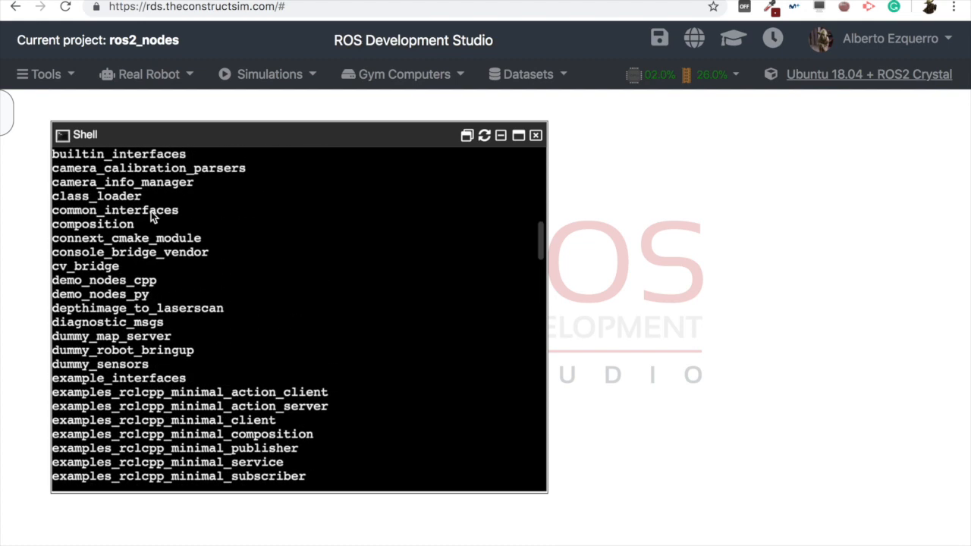
scroll(down, 3)
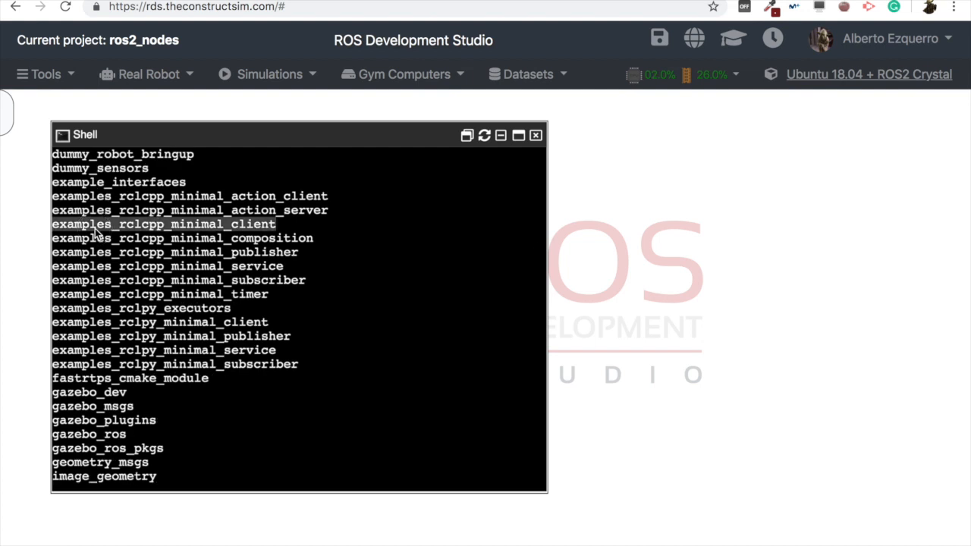
mouse_move(152, 252)
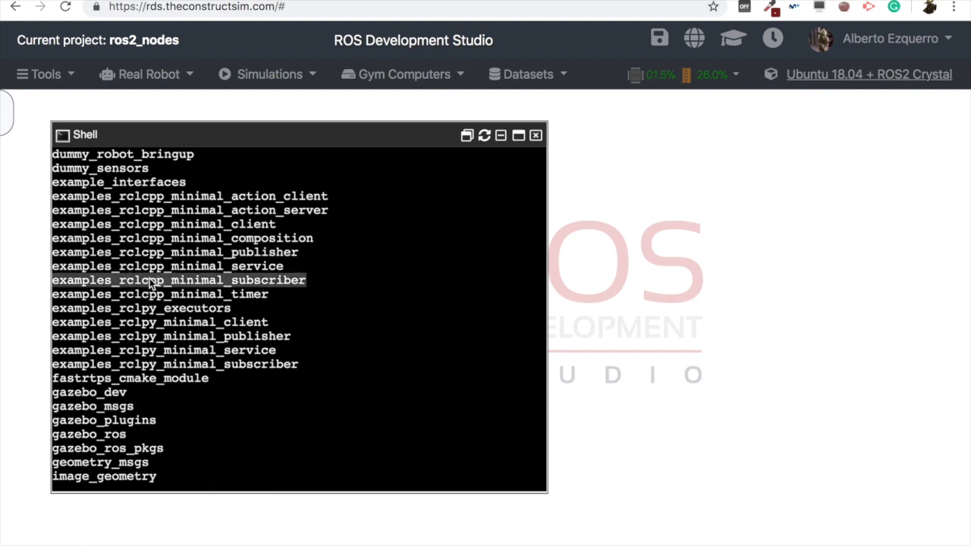
mouse_move(179, 262)
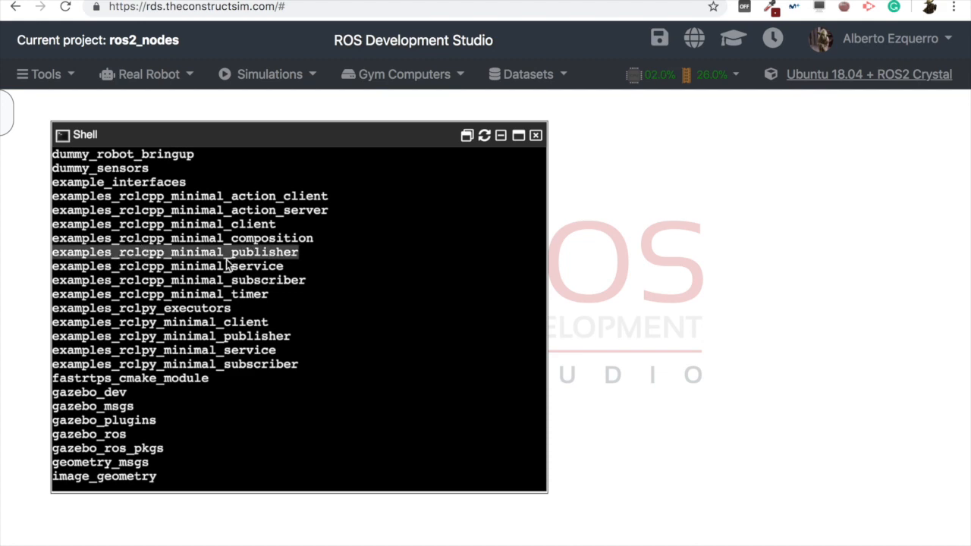
scroll(up, 3)
text(ros2)
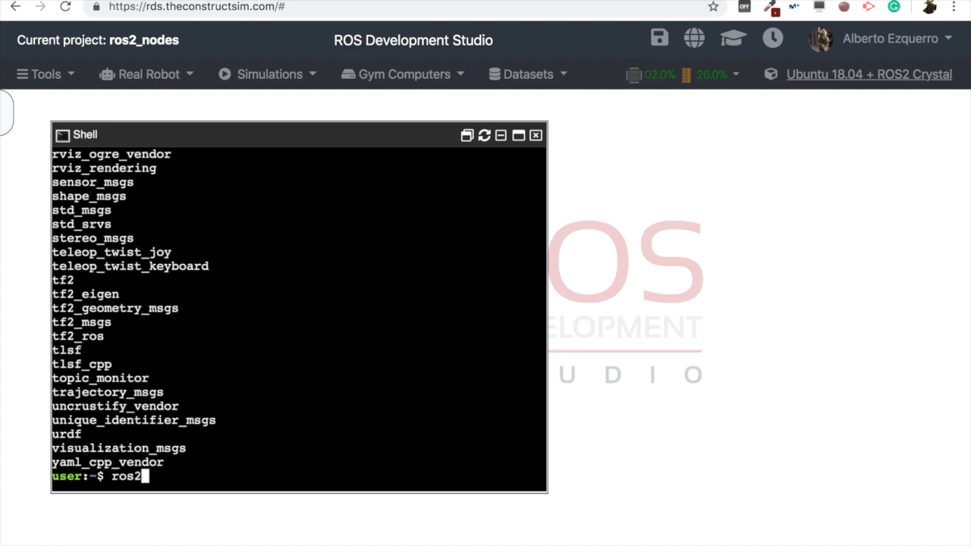
text(pkg)
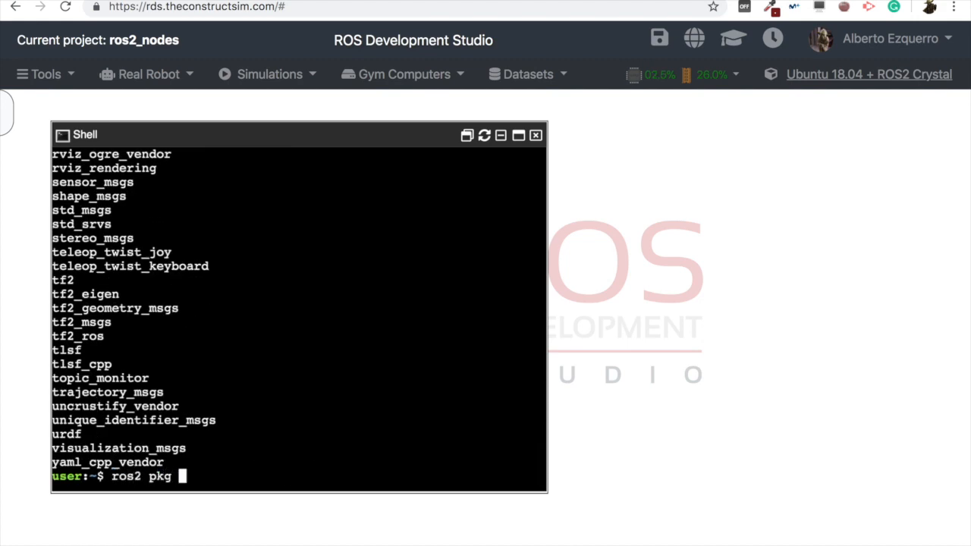
text(executble)
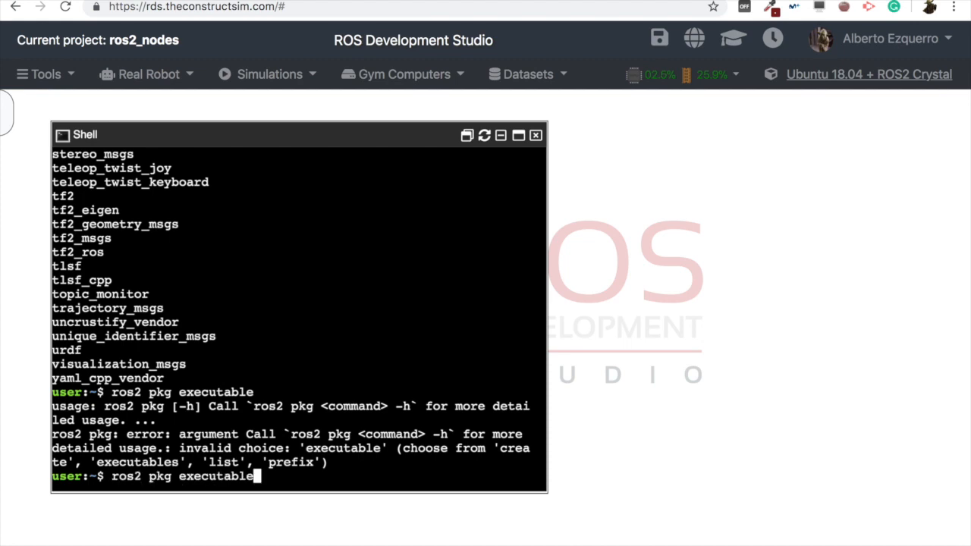
key(Return)
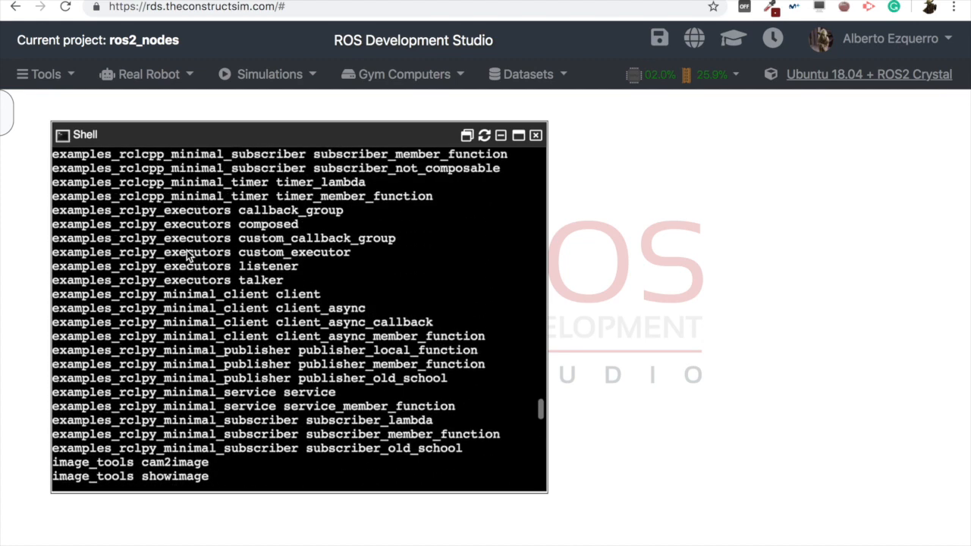
scroll(up, 3)
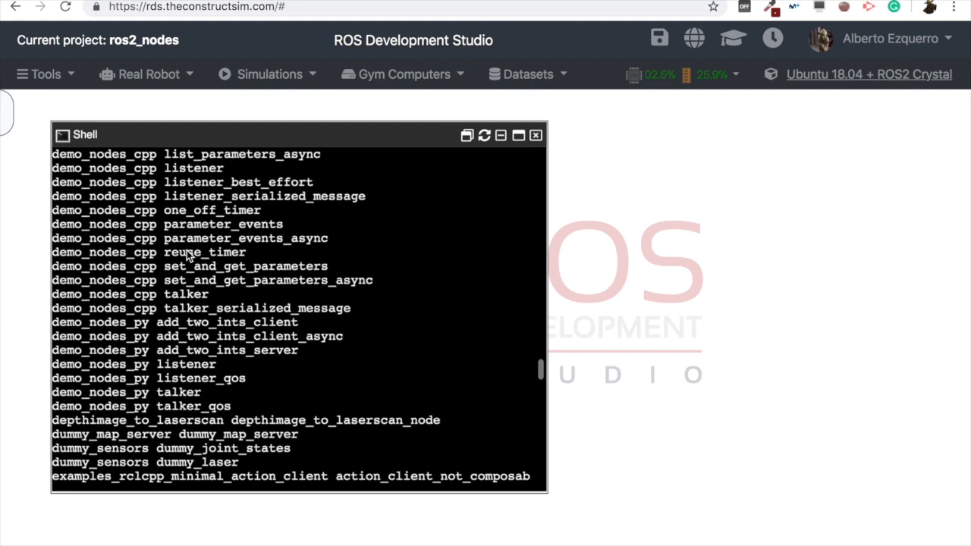
scroll(down, 3)
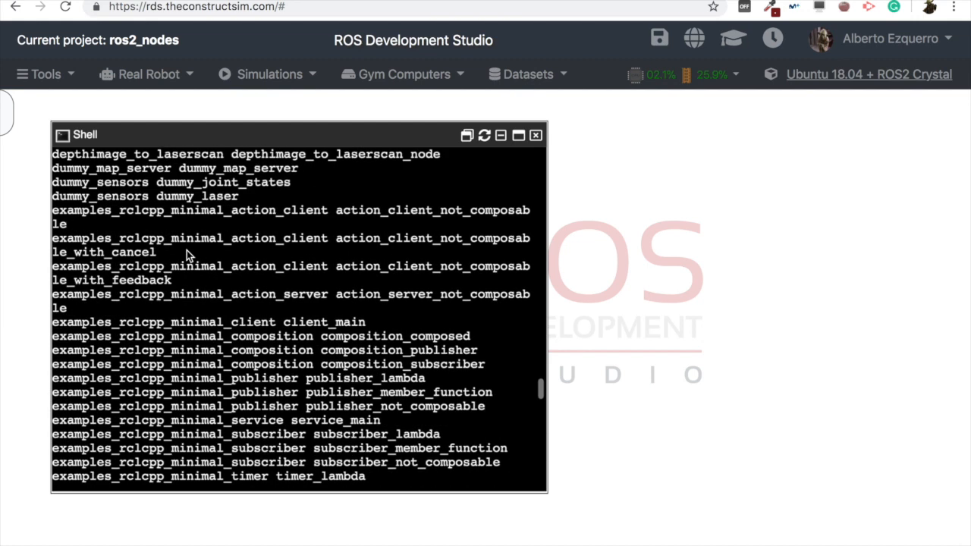
scroll(down, 3)
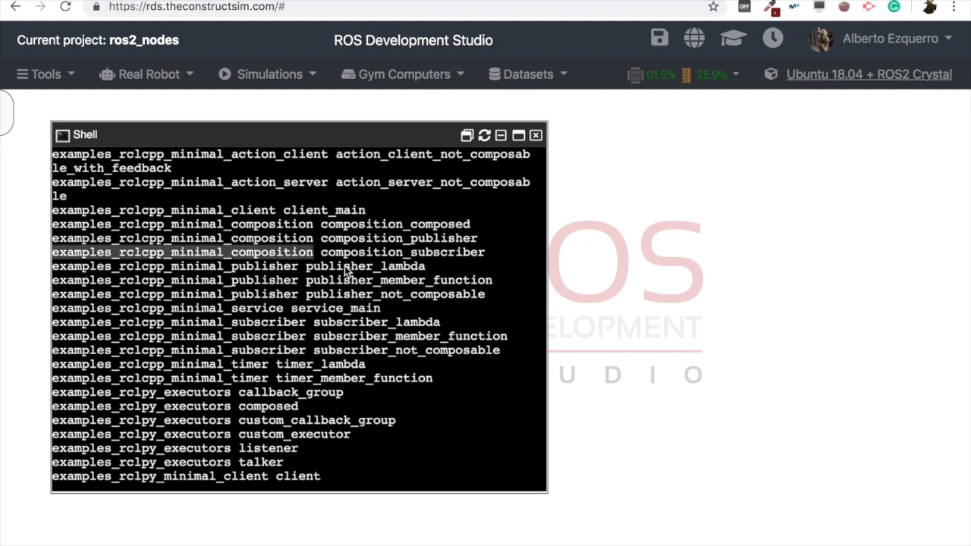
scroll(down, 3)
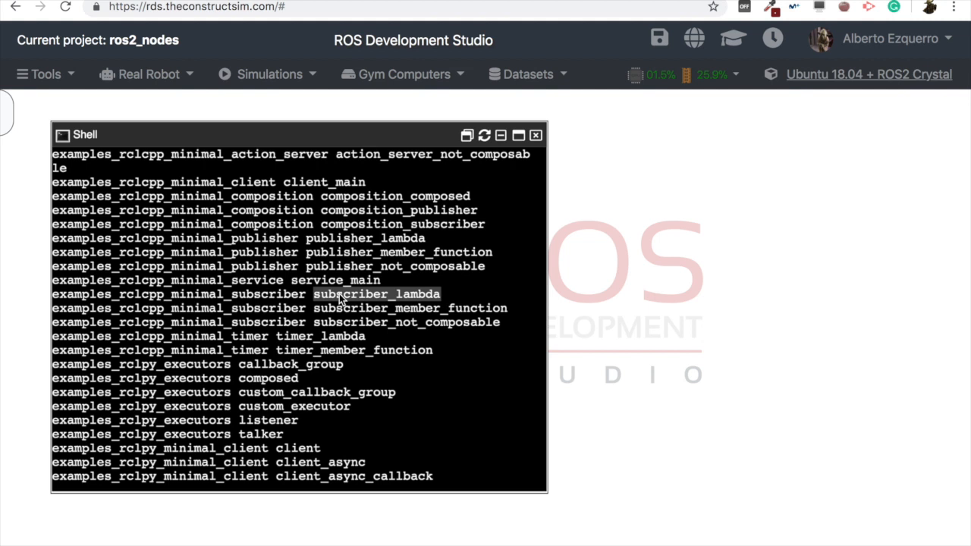
mouse_move(114, 279)
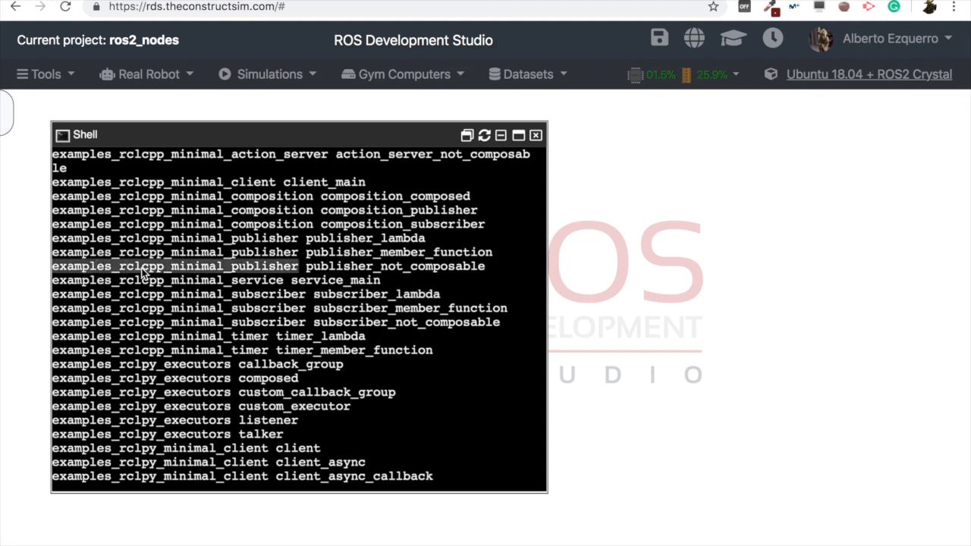
mouse_move(273, 278)
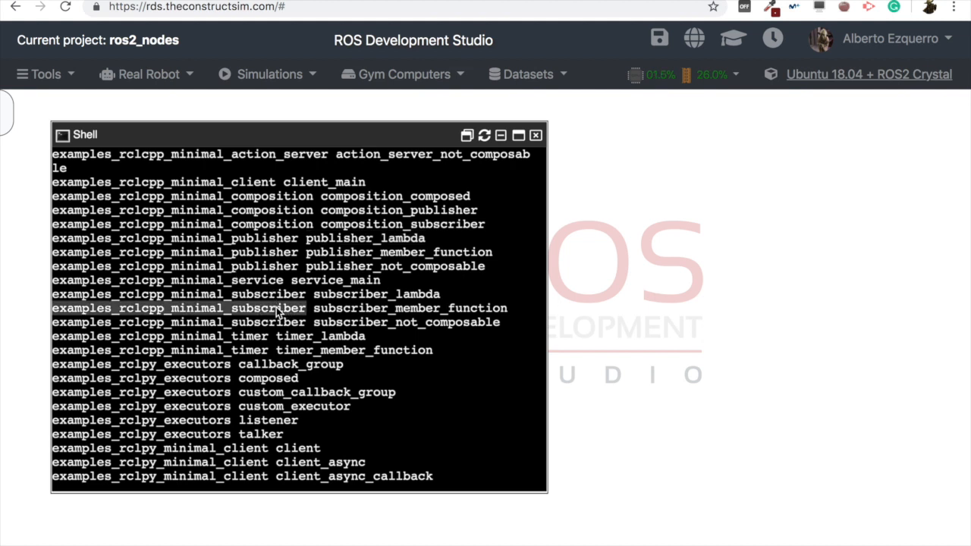
mouse_move(356, 323)
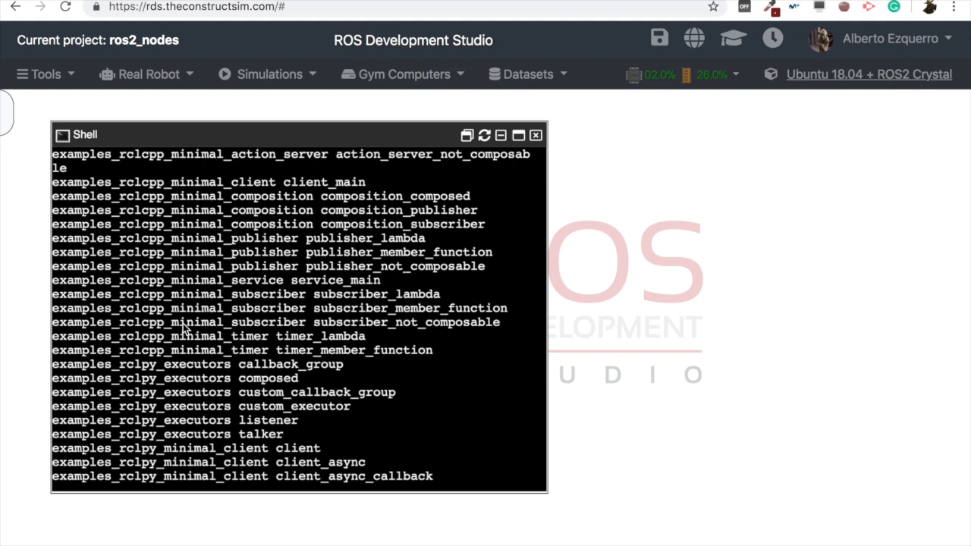
Type ros2 run examples_rclcpp_minimal_subscriber and list its executables with Tab.
scroll(down, 3)
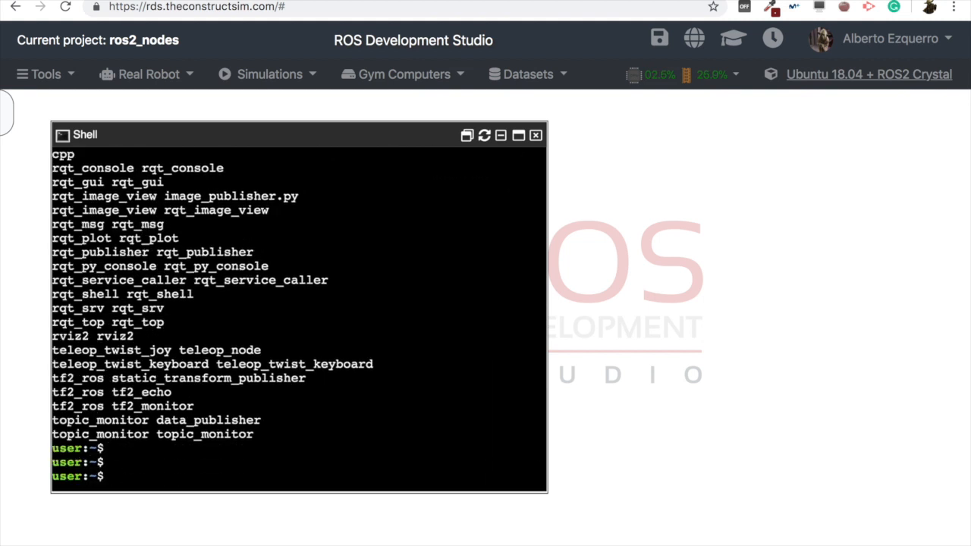
text(ros2)
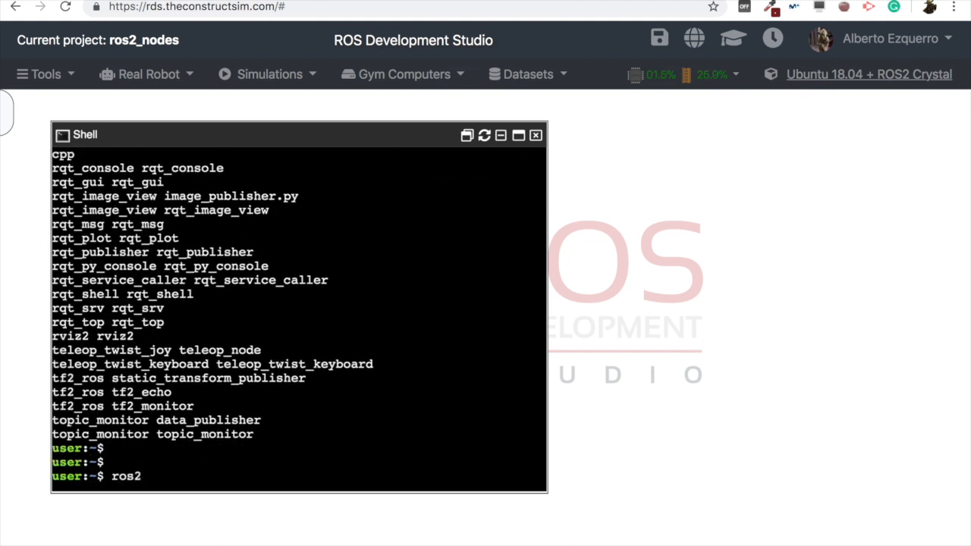
text(run examples)
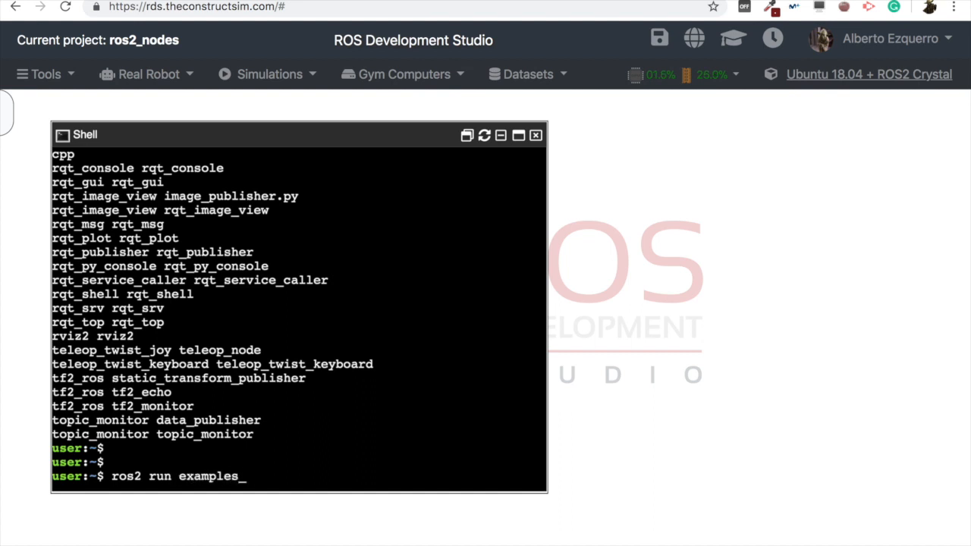
text(_rclcpp_m)
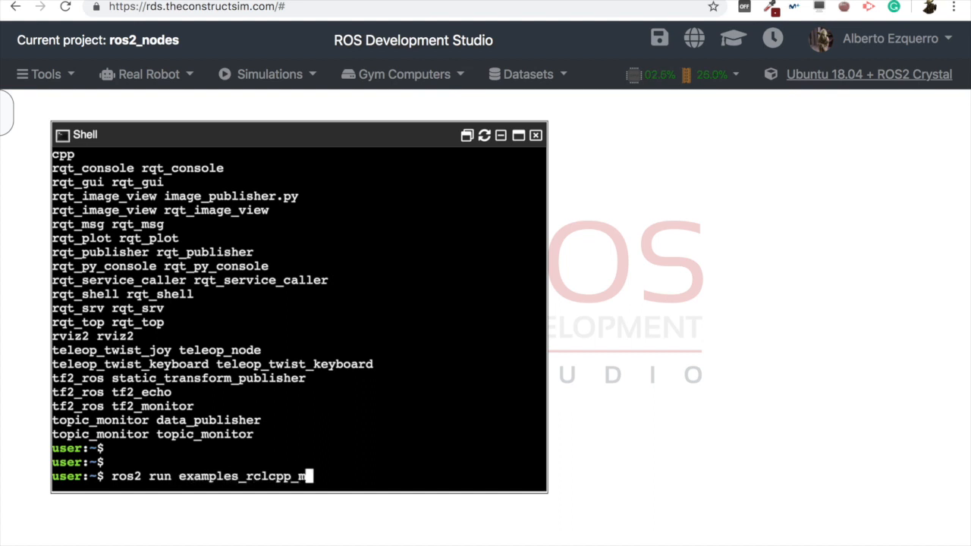
text(inimal_)
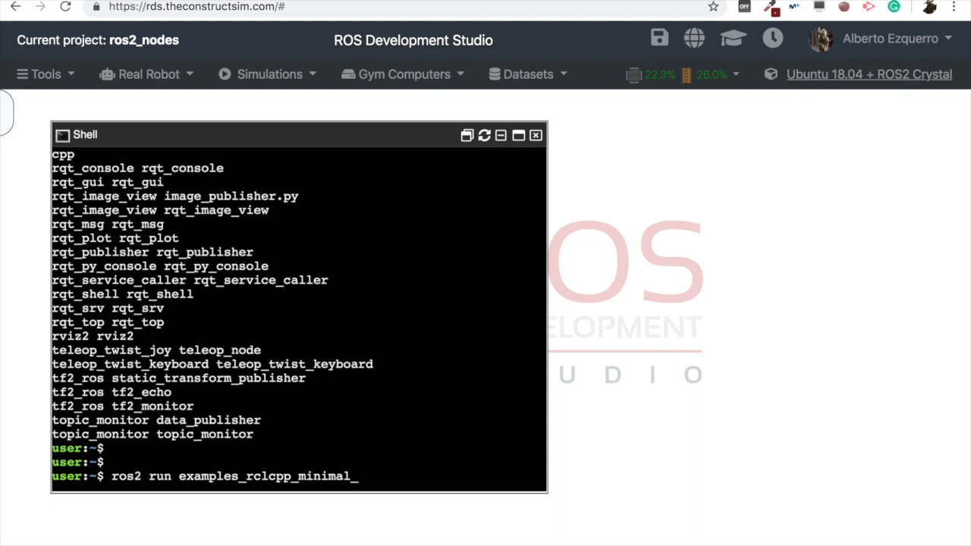
text(_subscriber)
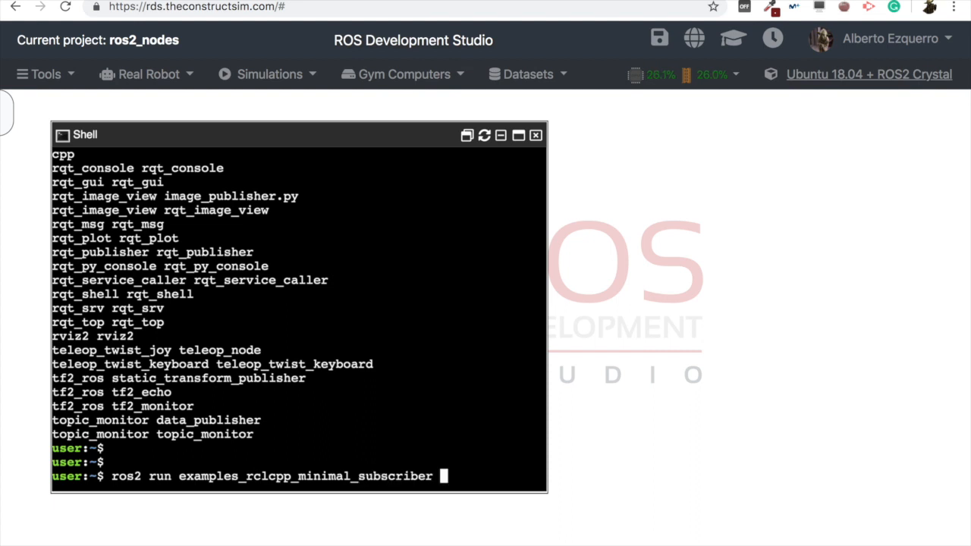
key(Tab)
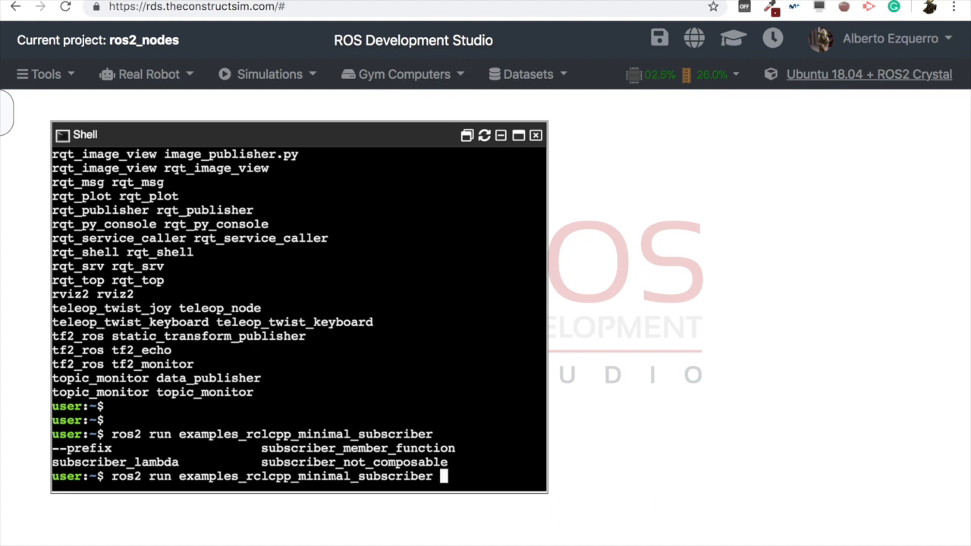
Complete the subscriber_not_composable executable and launch it in the background.
text(s)
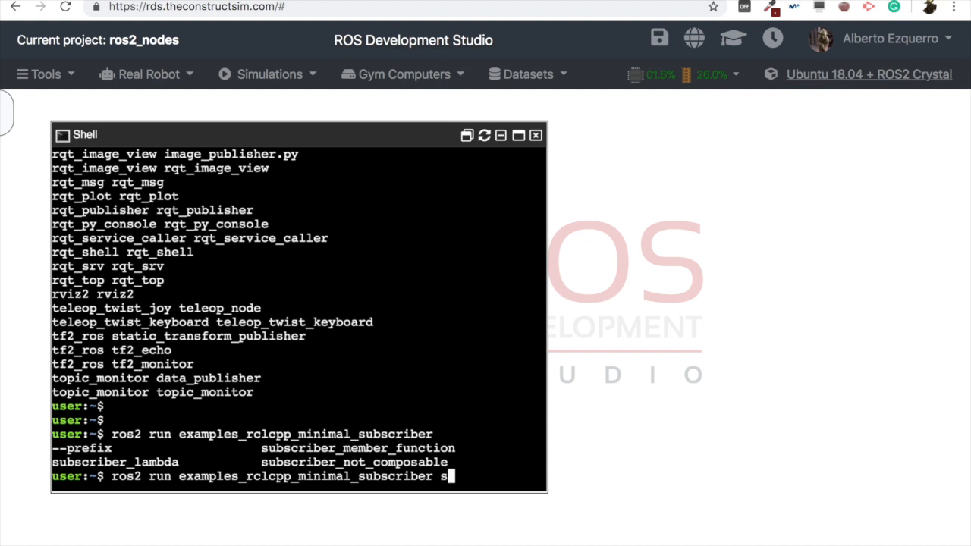
text(ubscriber_not_composable)
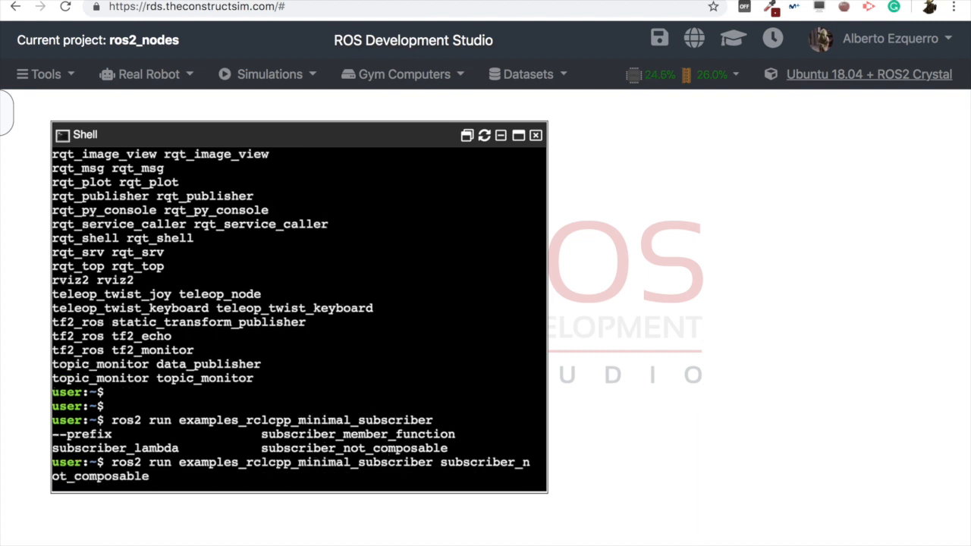
text(&)
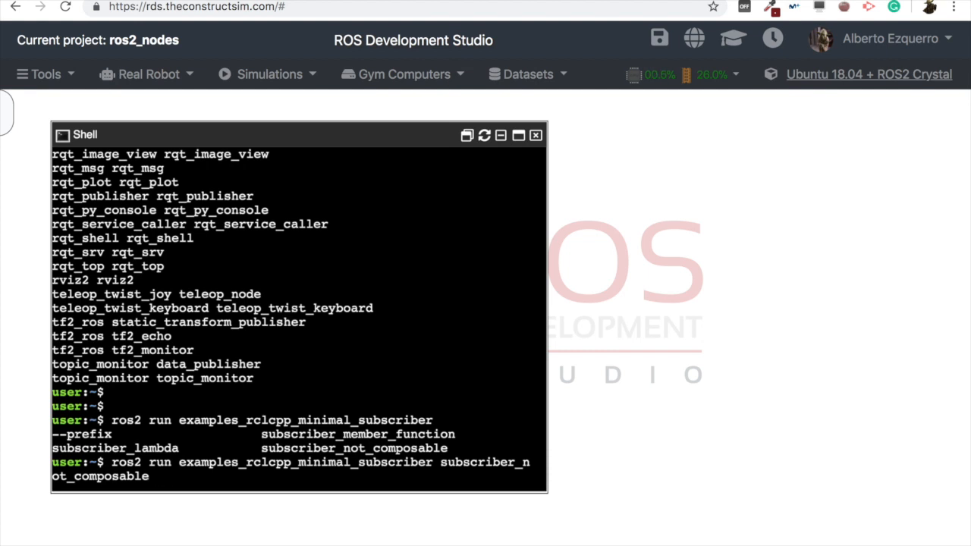
scroll(down, 3)
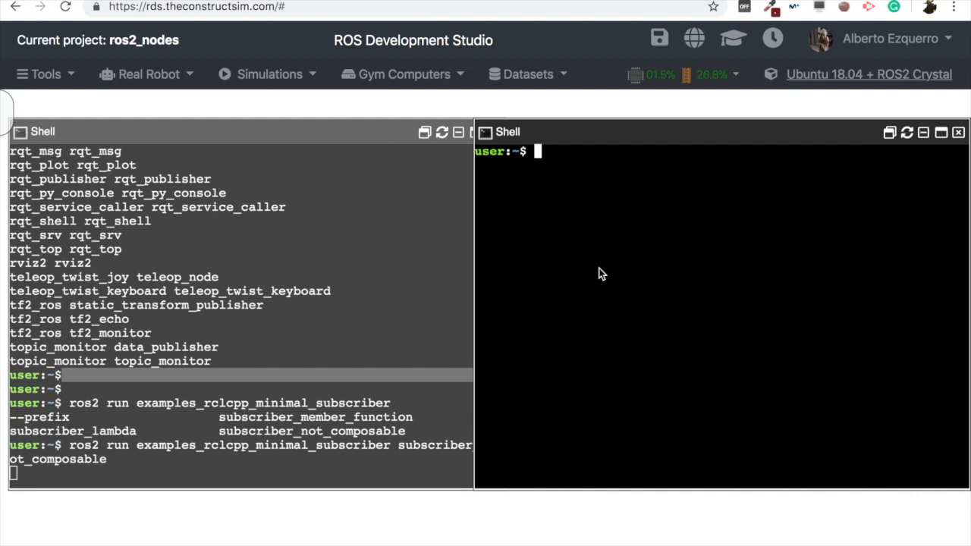
Source /opt/ros/crystal/setup.bash in the second shell.
text(source /opt/ros/)
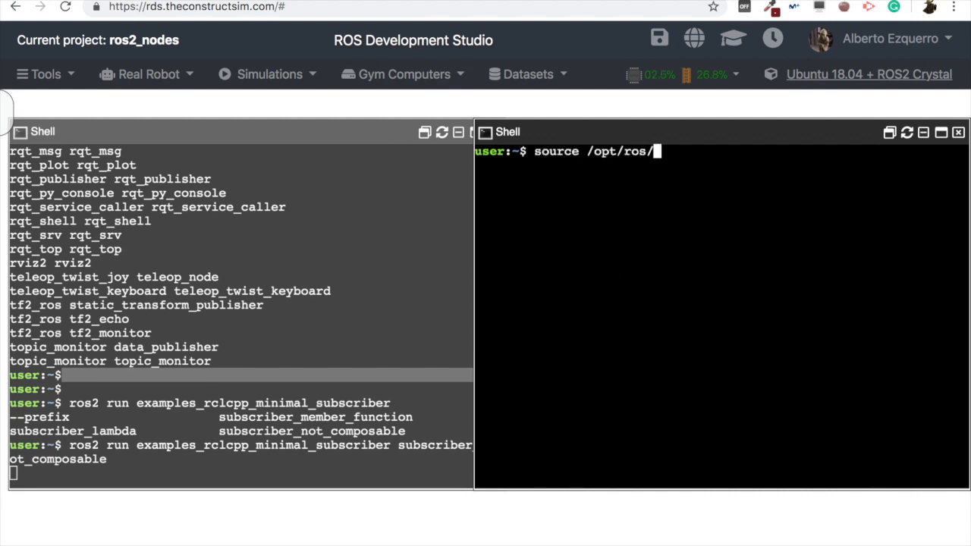
text(crystal/)
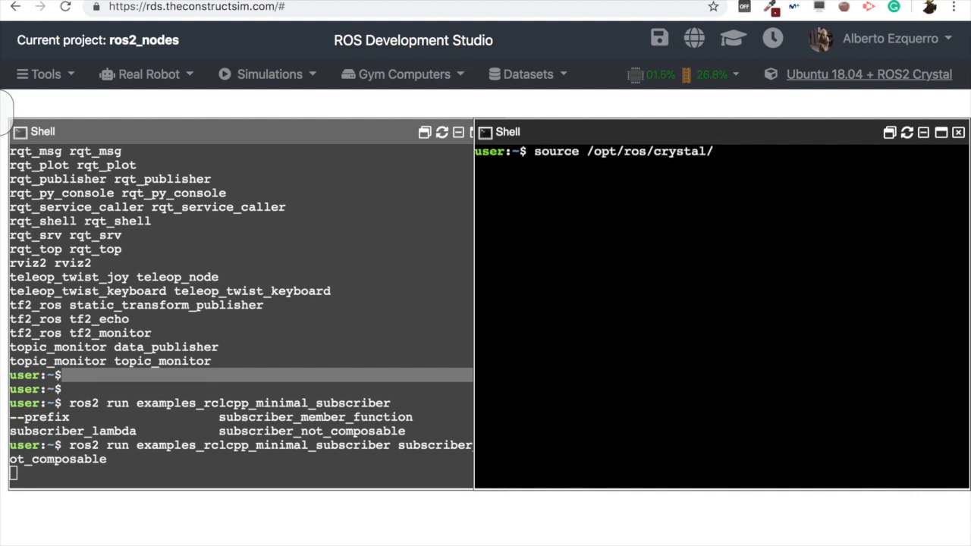
text(setup.bash)
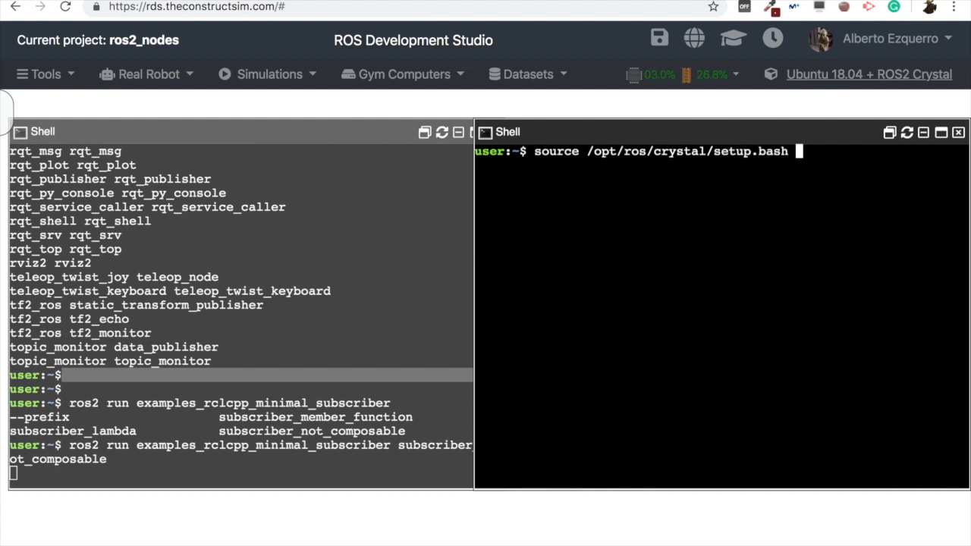
key(Return)
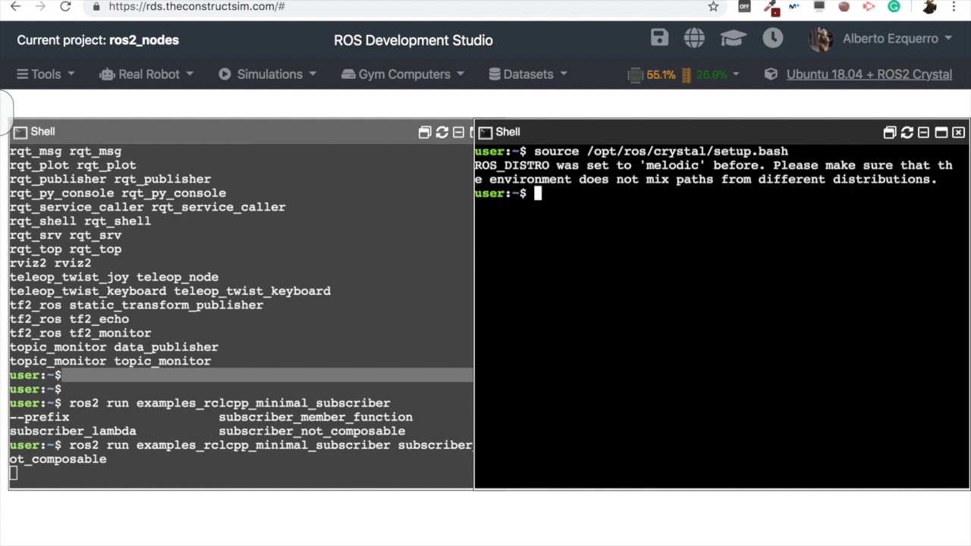
Type ros2 run examples_rclcpp_minimal_publisher with the publisher_not_composable executable.
text(ros2)
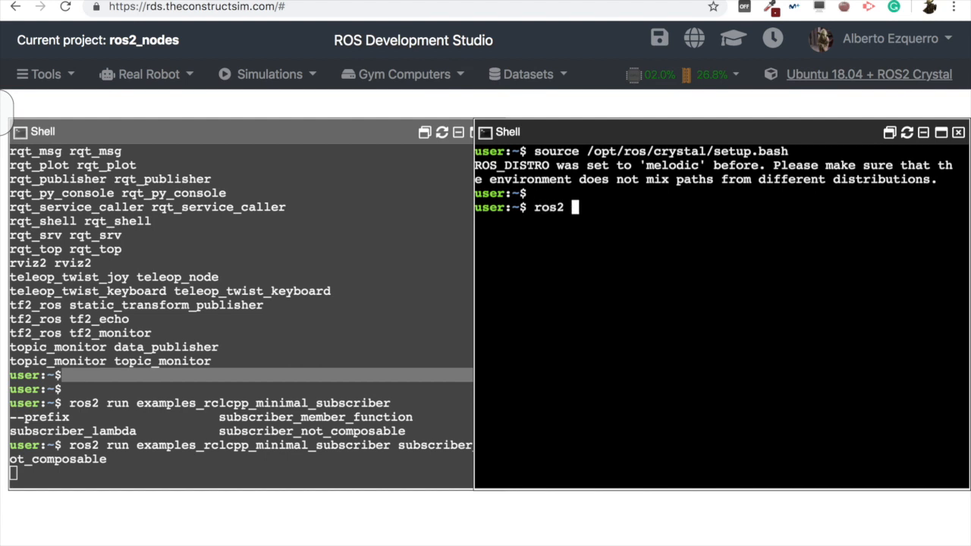
text(run examples_rclcpp_minimal_)
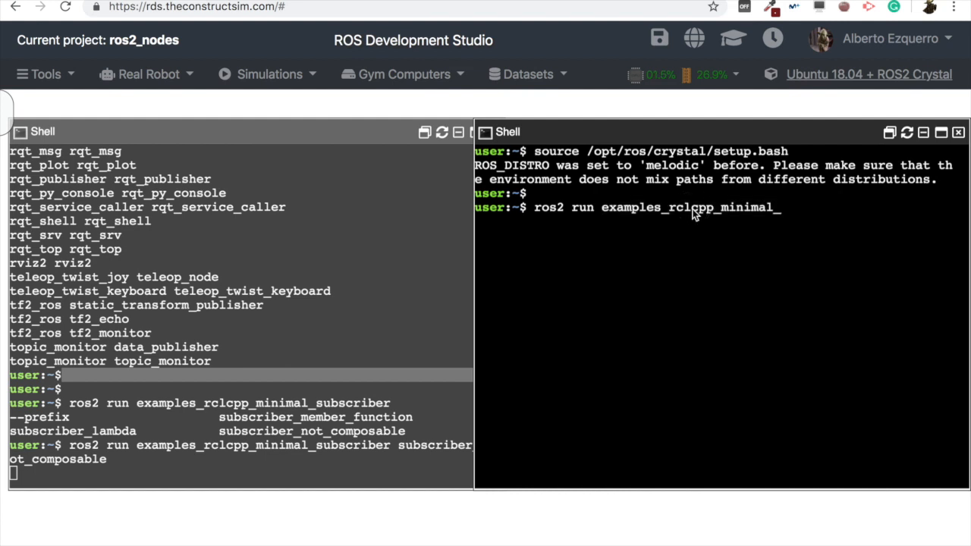
text(pu)
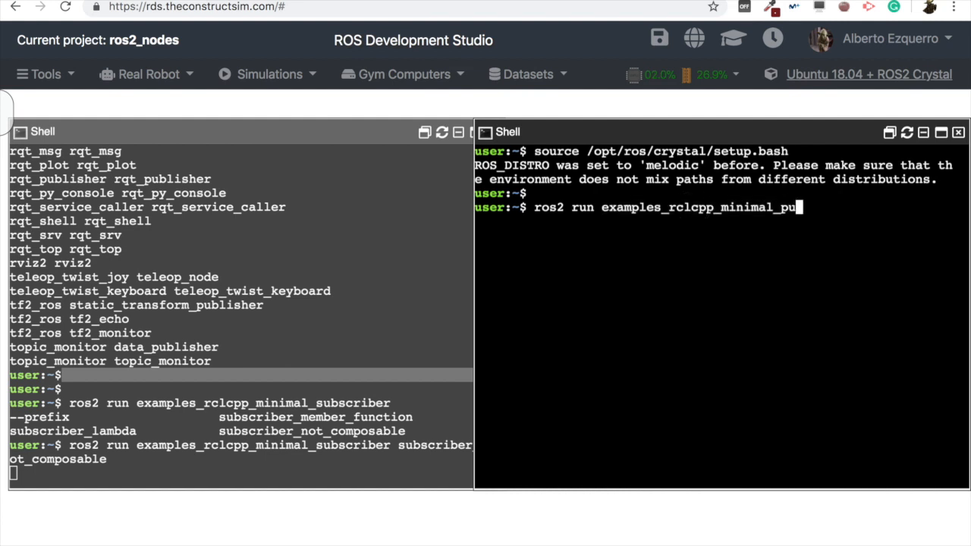
key(Tab)
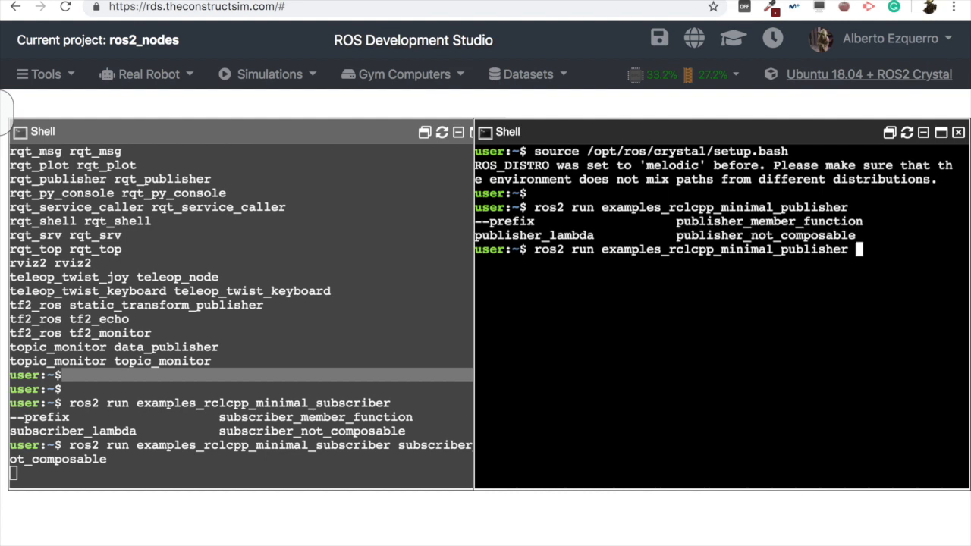
text(publisher_not_composable)
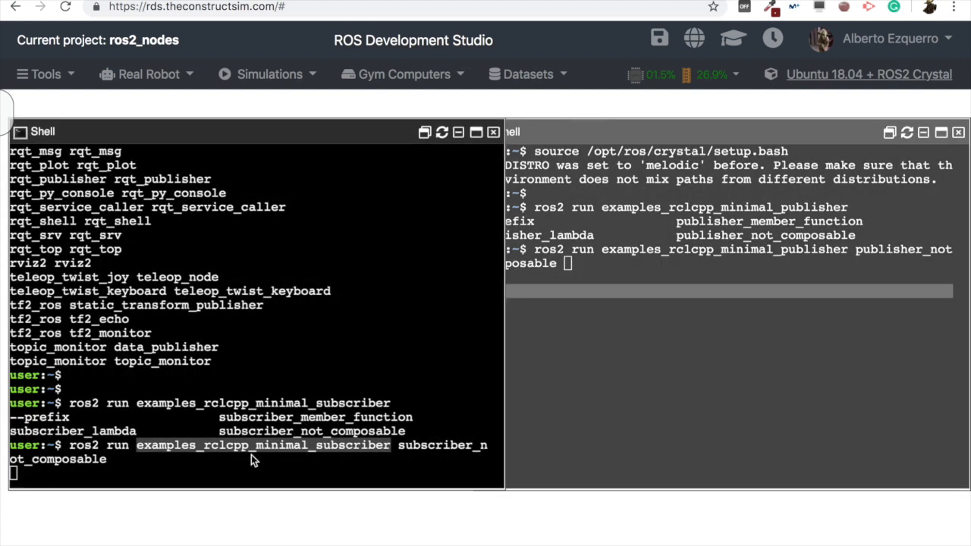
Stop the publisher Shell after it publishes 'Hello, world!' message 27 to the subscriber.
click(721, 303)
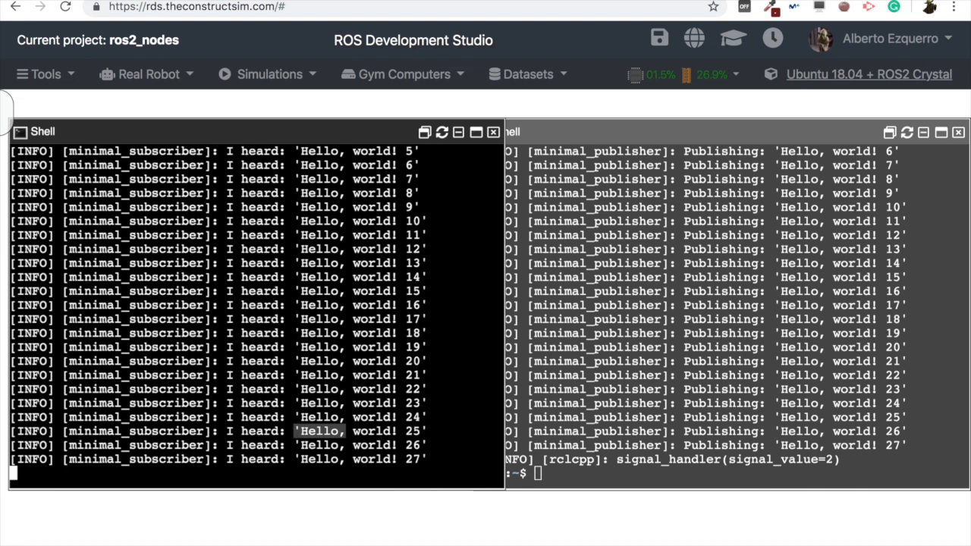
Stop the subscriber node and enter the template 'ros2 run <package_name> <executable>' at its prompt.
key(ctrl+c)
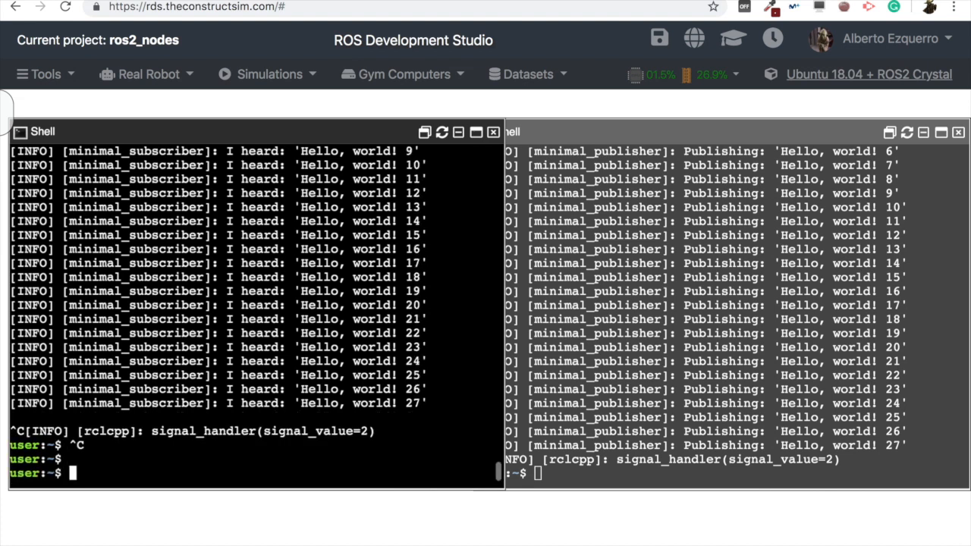
text(ros2 run)
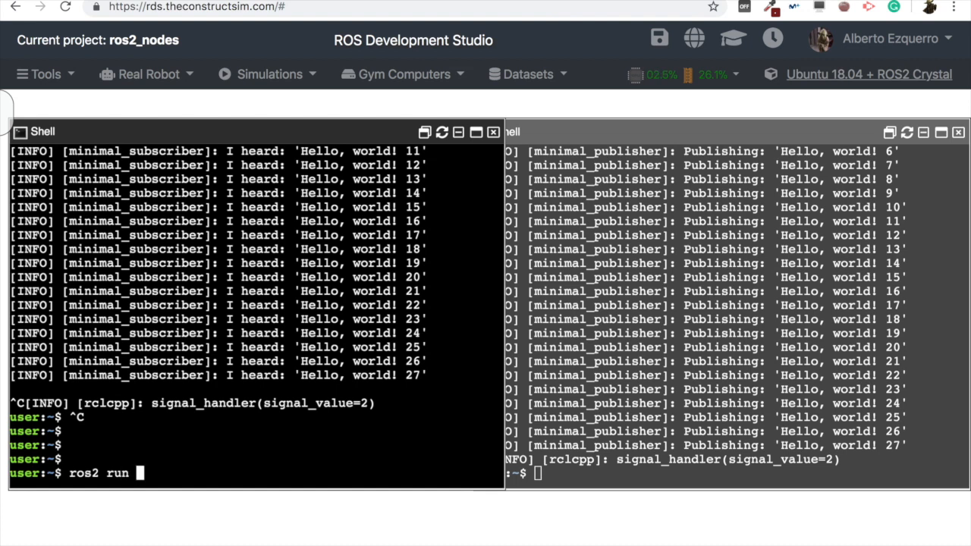
text(<)
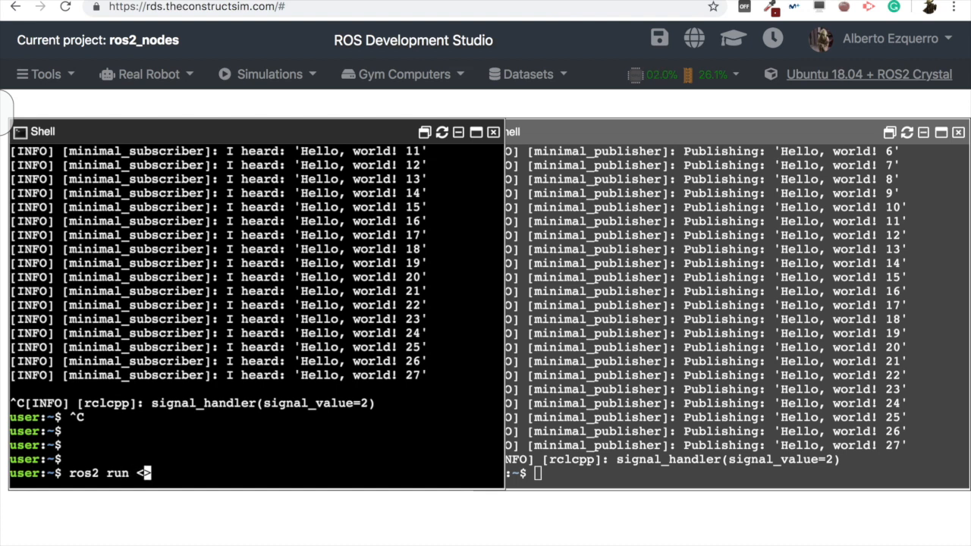
text(package_name> <>)
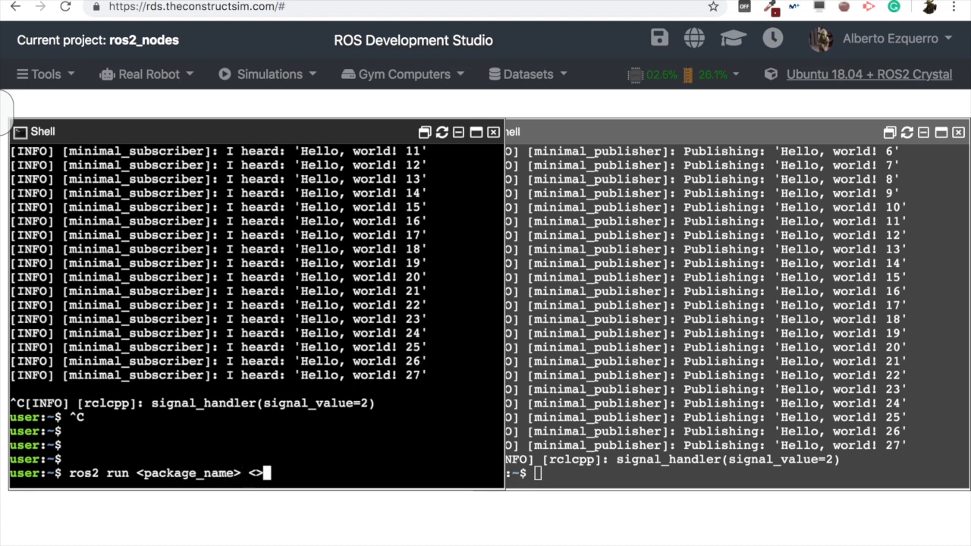
text(ex)
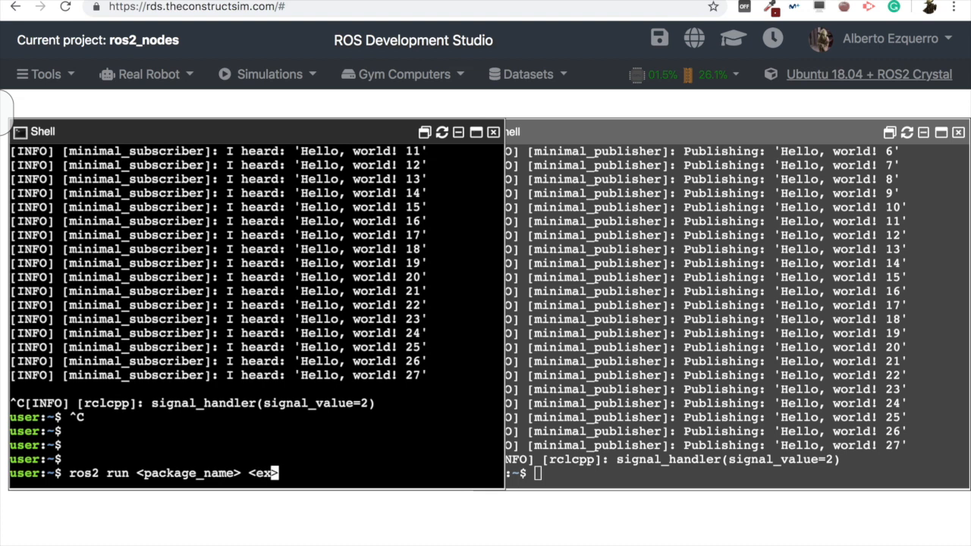
text(ecutable>)
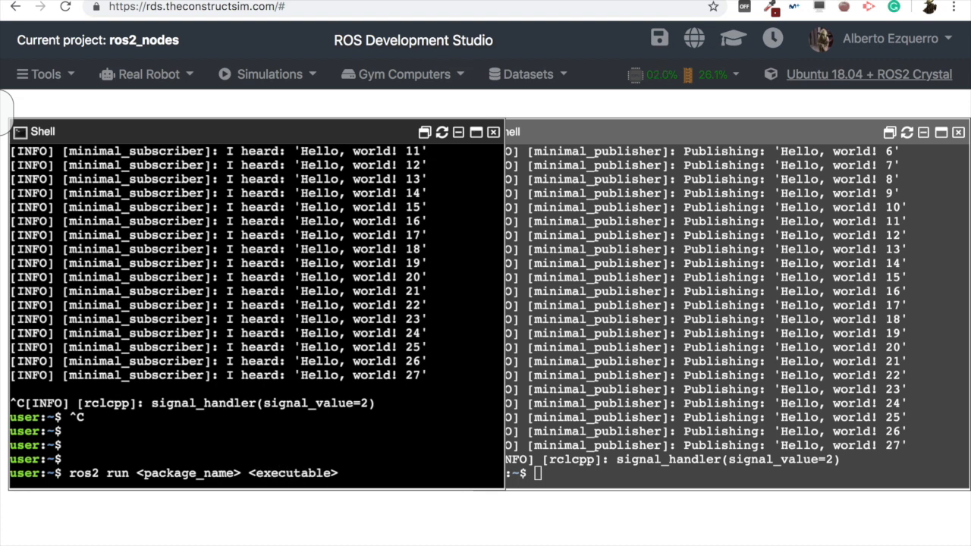